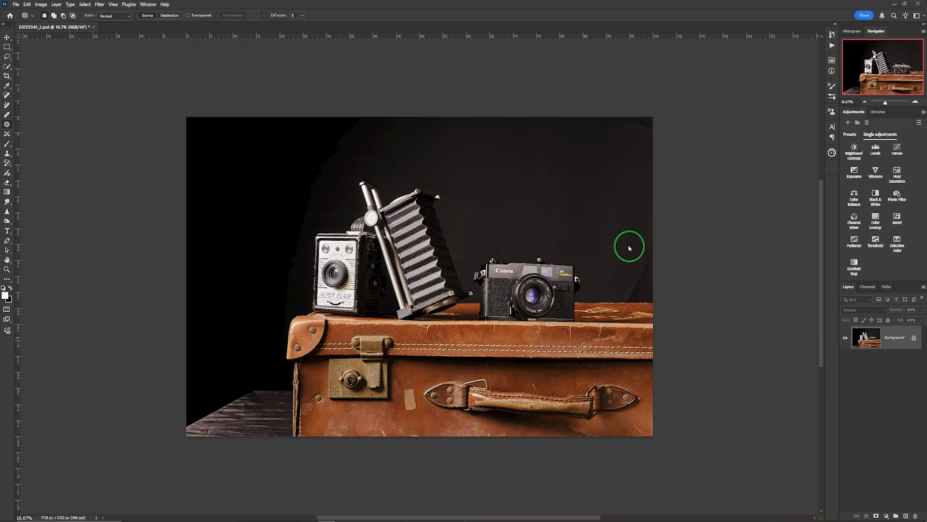
mouse_move(898, 345)
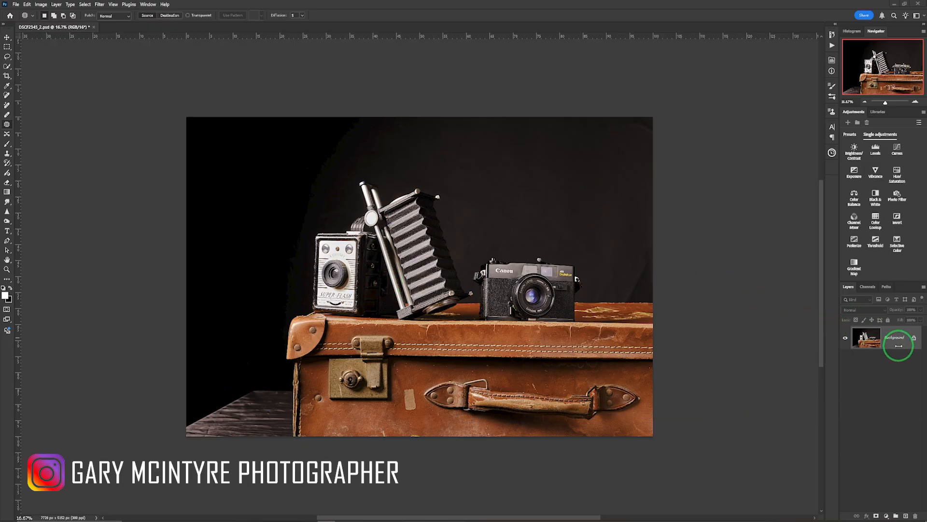
Duplicate the Background photo layer and patch an area of the dark backdrop
left_click(895, 338)
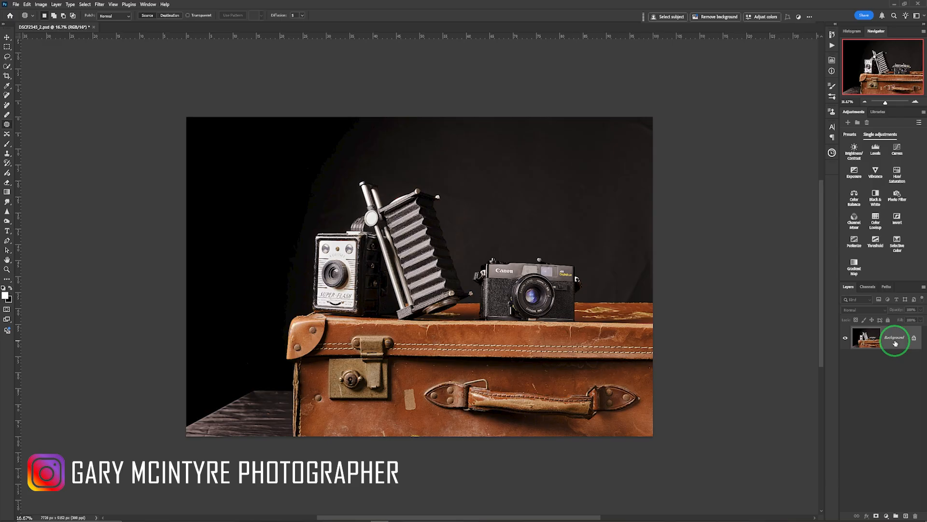
key("ctrl+j")
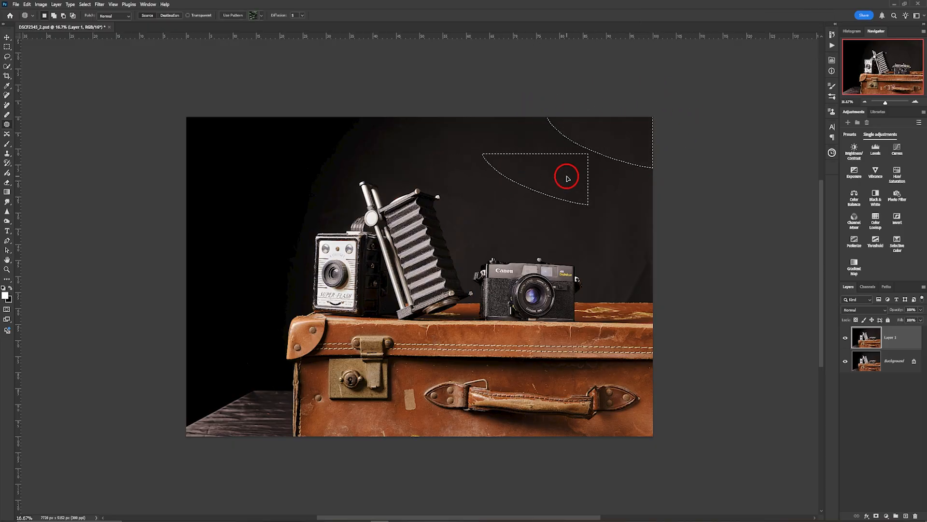
key("ctrl+d")
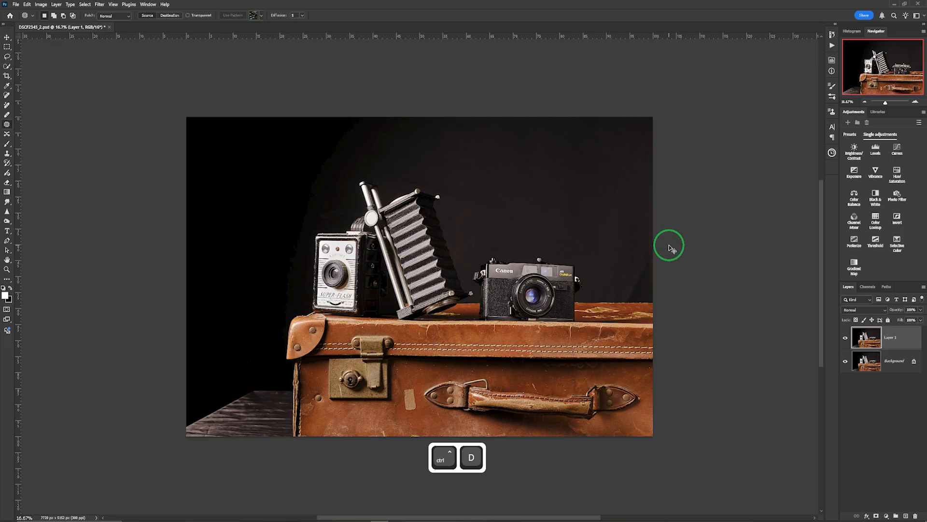
key("ctrl+d")
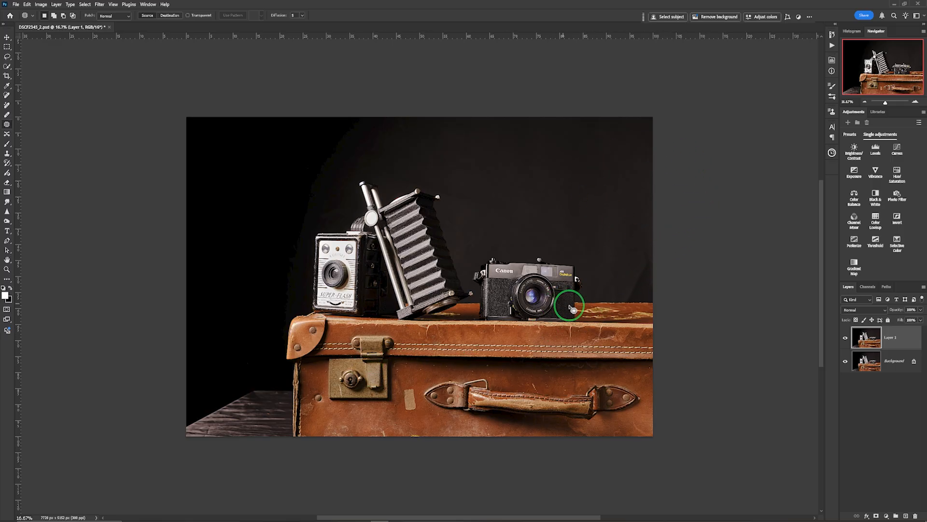
key("z")
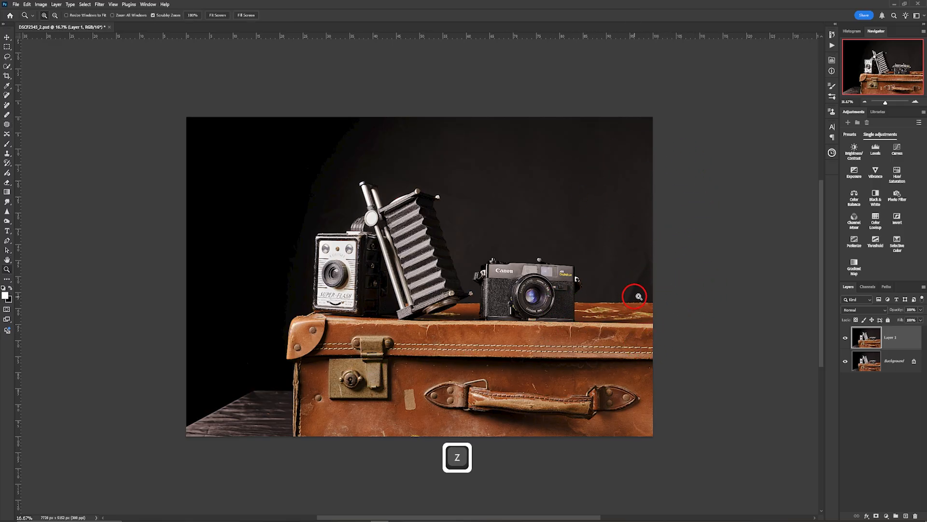
Lasso the streaky backdrop right of the Canon camera and patch it smooth
left_click(636, 295)
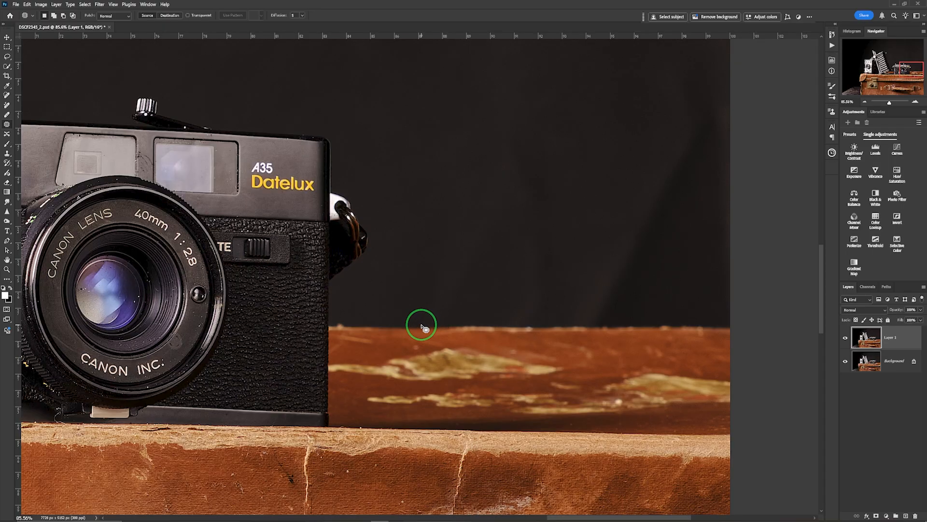
left_click(8, 57)
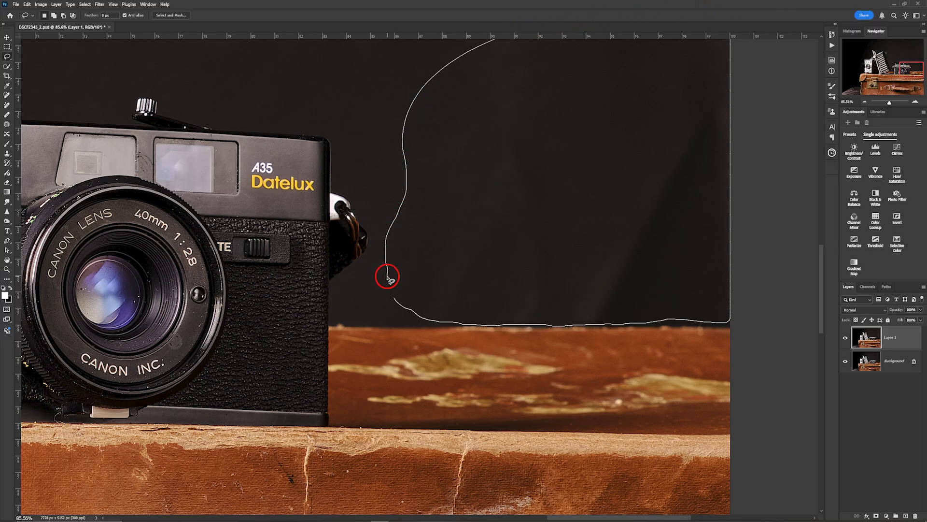
left_click(388, 279)
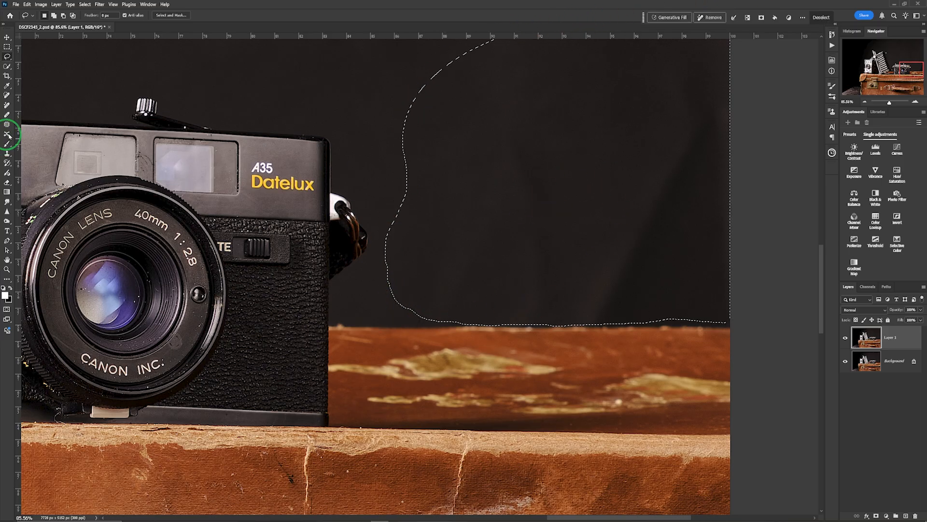
left_click(7, 124)
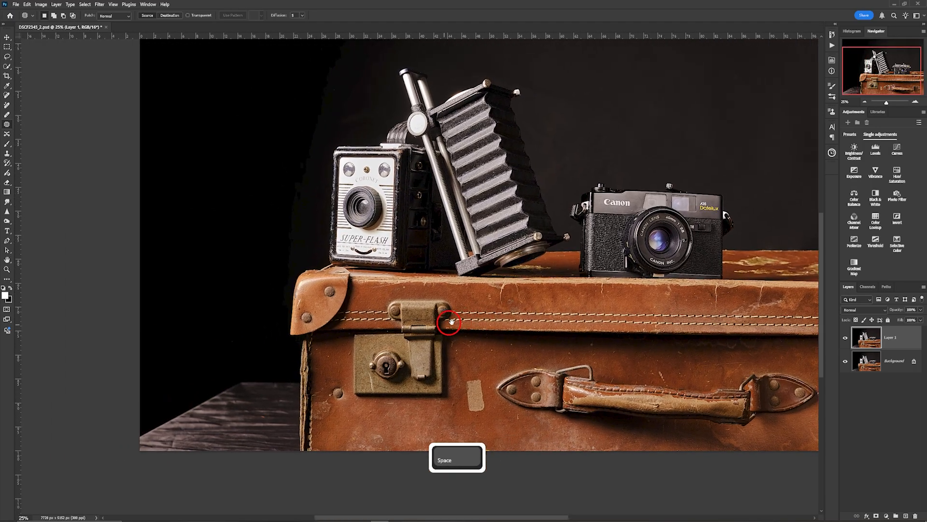
Lasso the wooden table left of the suitcase, patch it with black backdrop, and deselect
key("z")
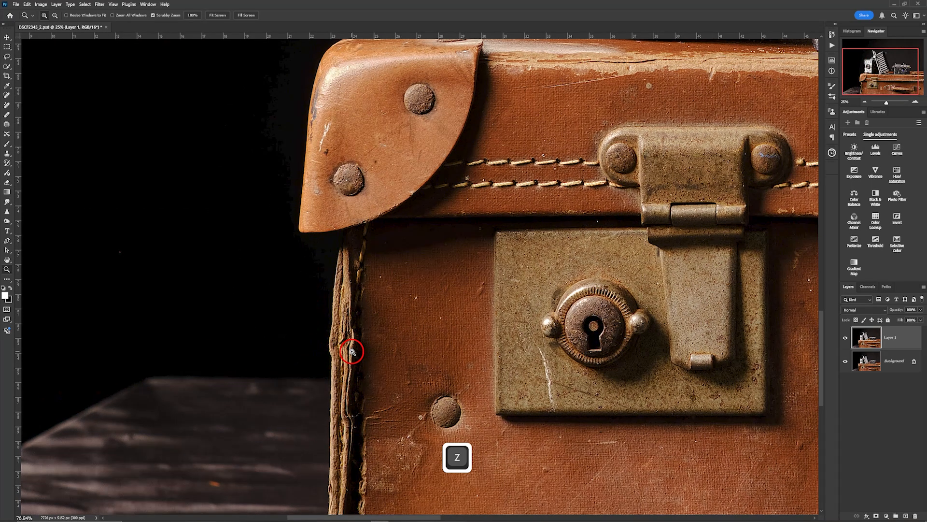
left_click(353, 353)
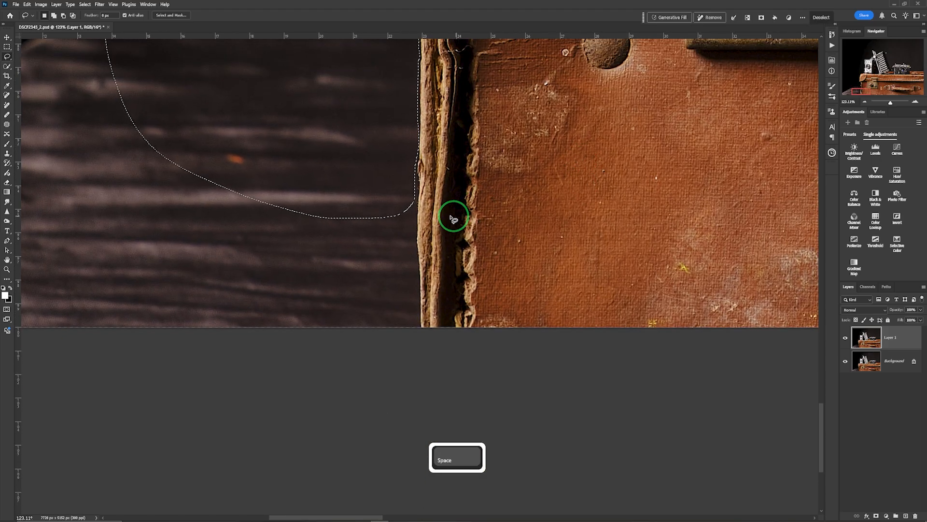
key("shift")
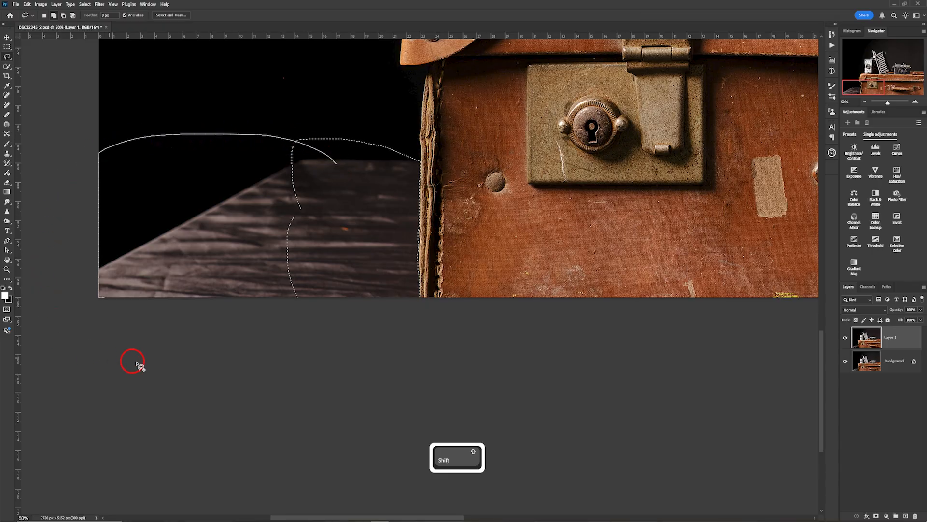
left_click(414, 121)
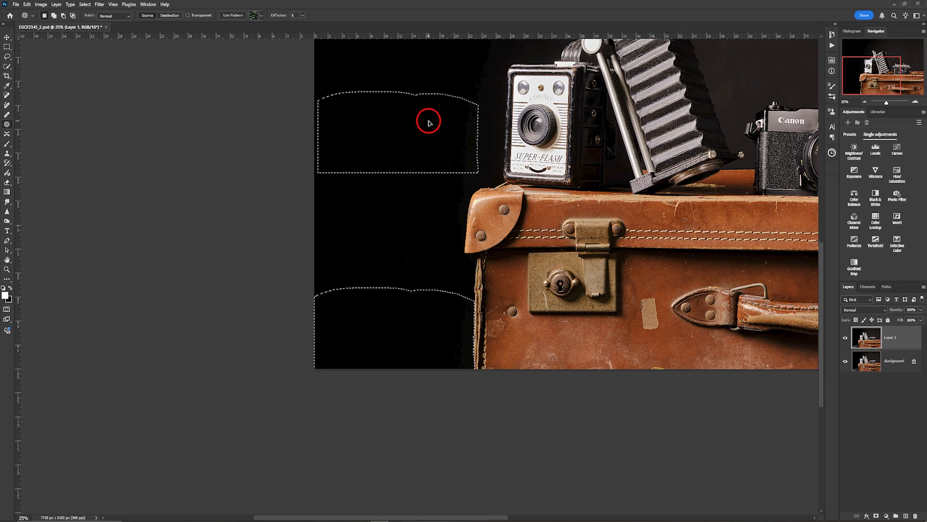
left_click(429, 122)
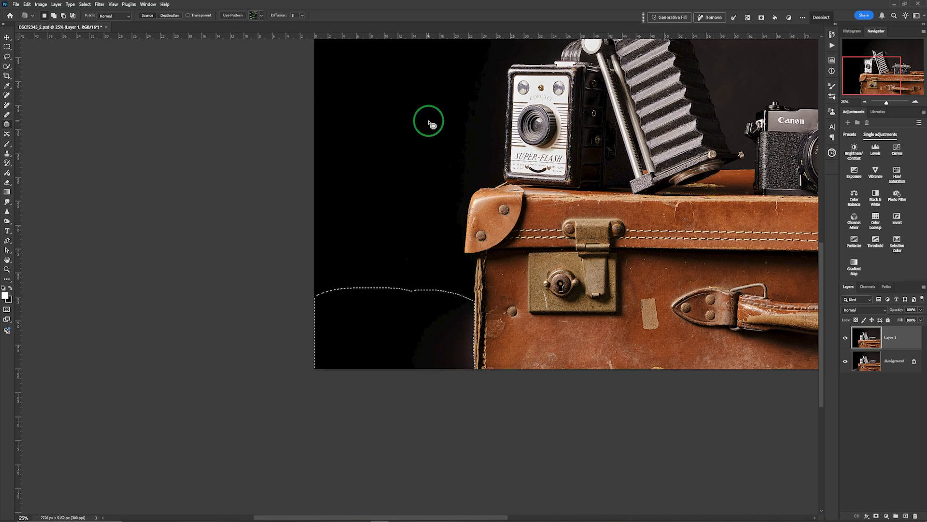
key("ctrl+d")
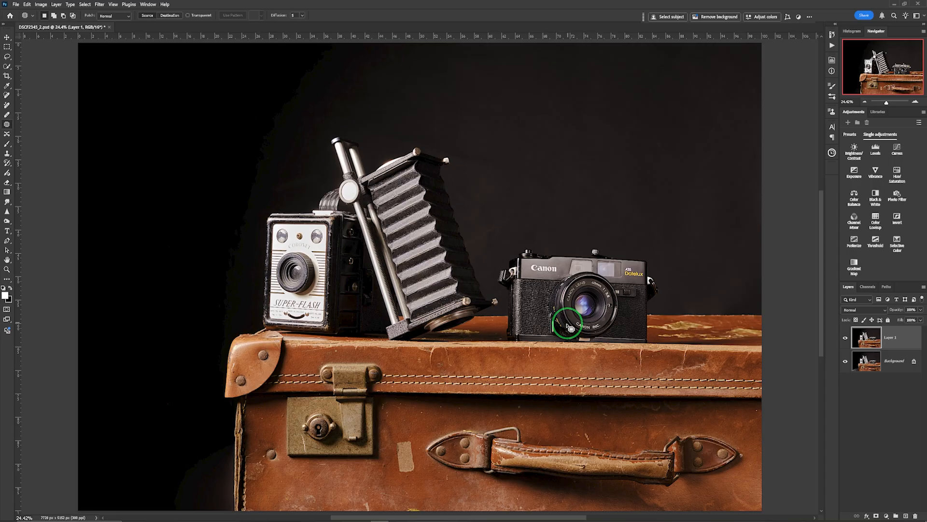
mouse_move(255, 266)
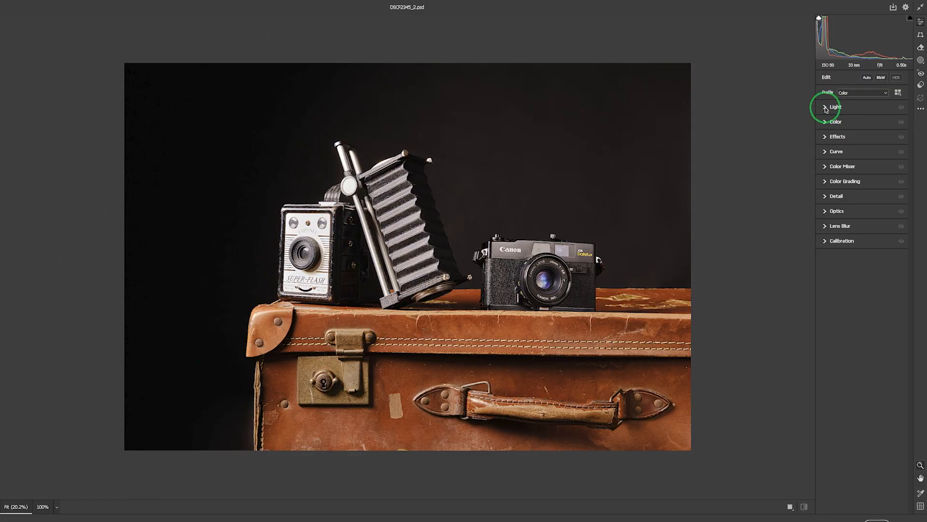
Set Exposure -0.40, Contrast +5, Highlights -22, Shadows +17 and Saturation -29
left_click(836, 106)
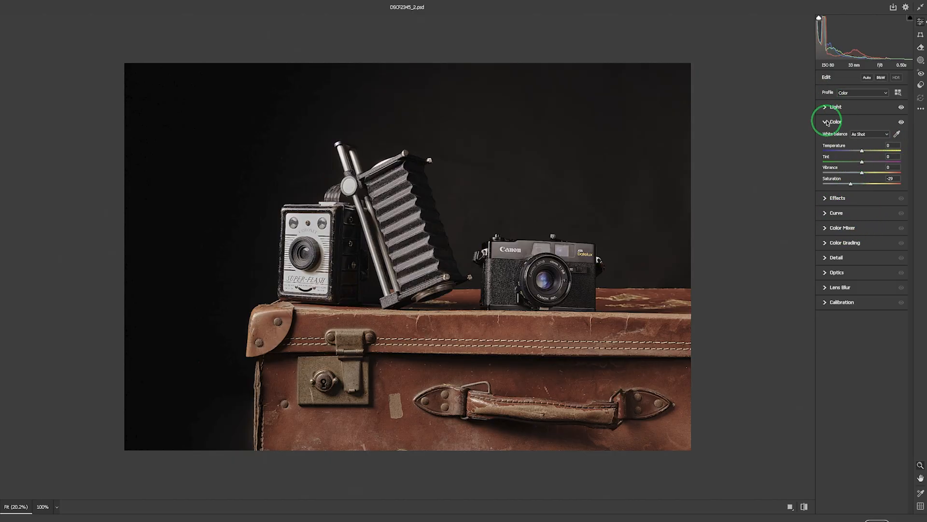
left_click(835, 106)
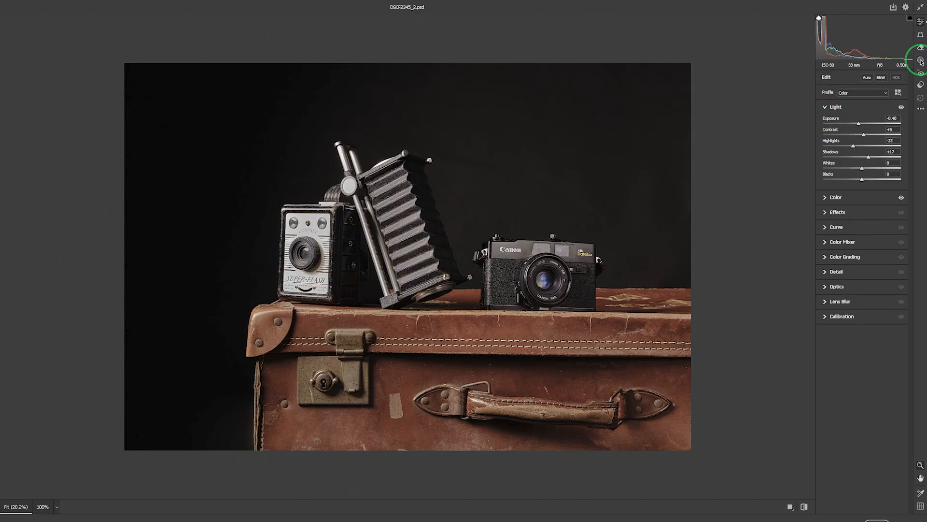
Create Mask 1 via Select Objects over cameras and suitcase, recolour the overlay, and invert it
left_click(920, 61)
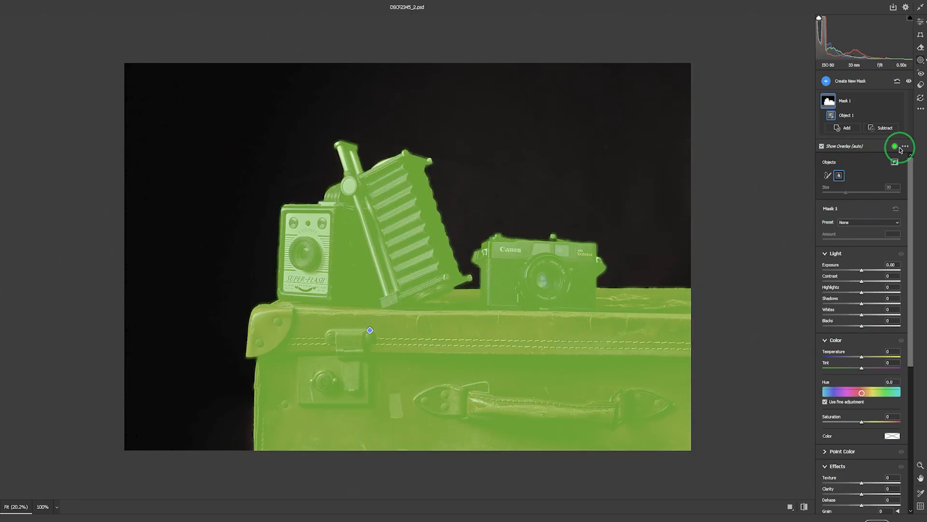
left_click(895, 146)
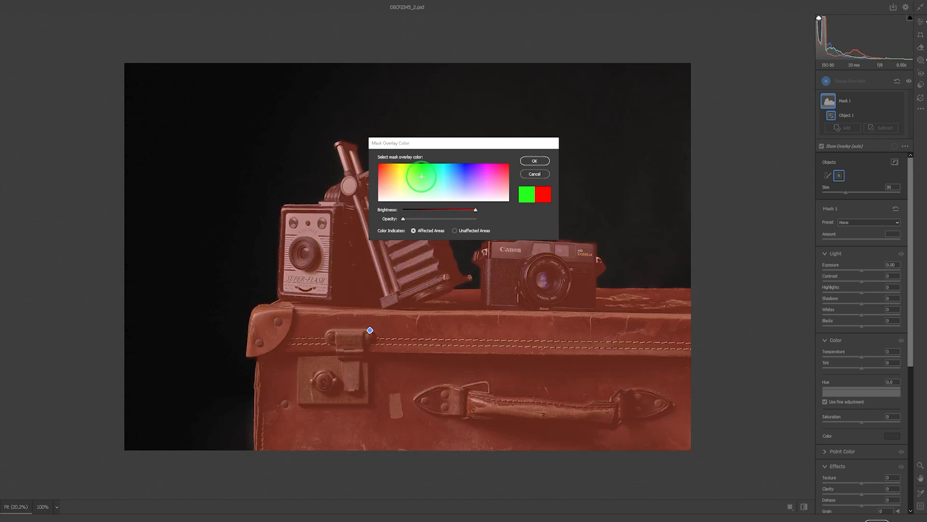
left_click(533, 160)
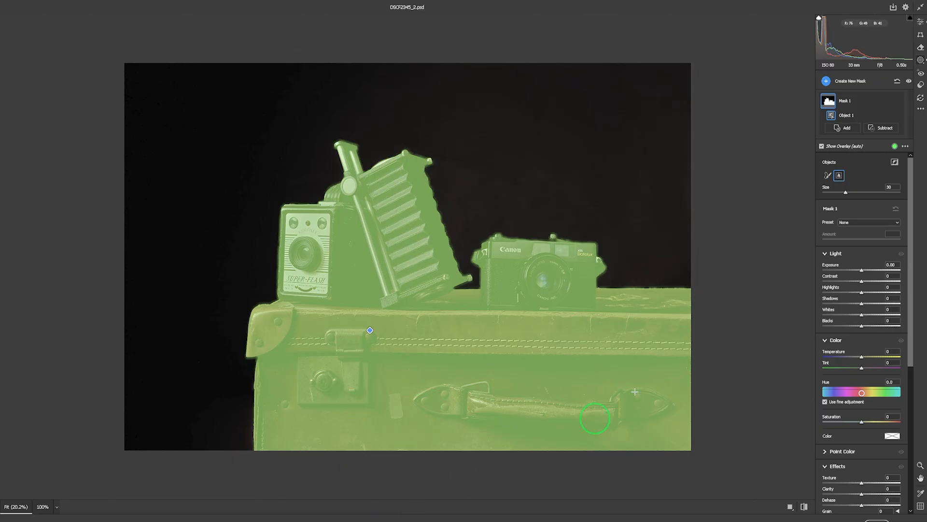
mouse_move(743, 296)
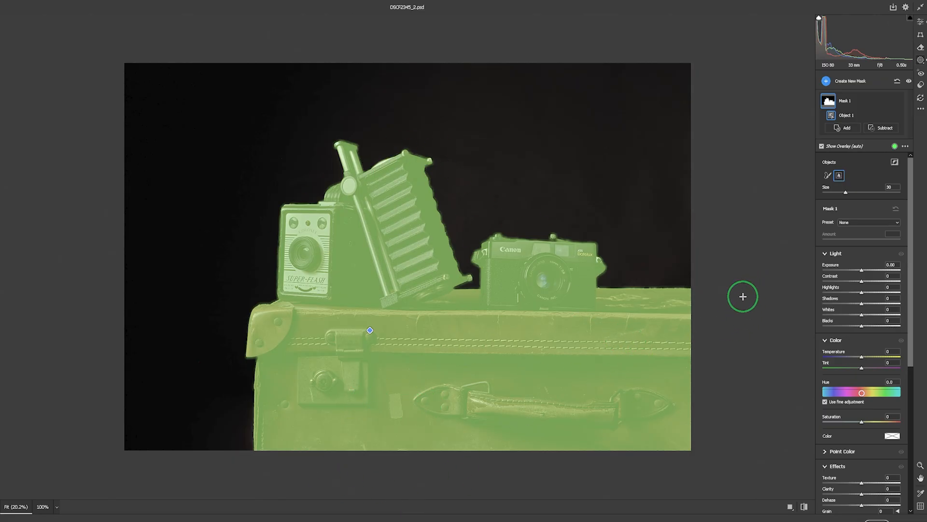
left_click(894, 164)
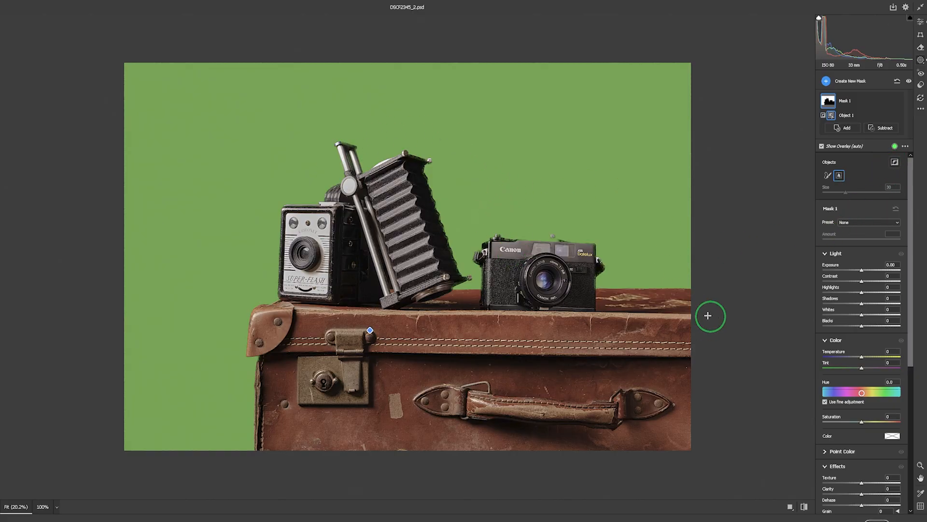
mouse_move(559, 256)
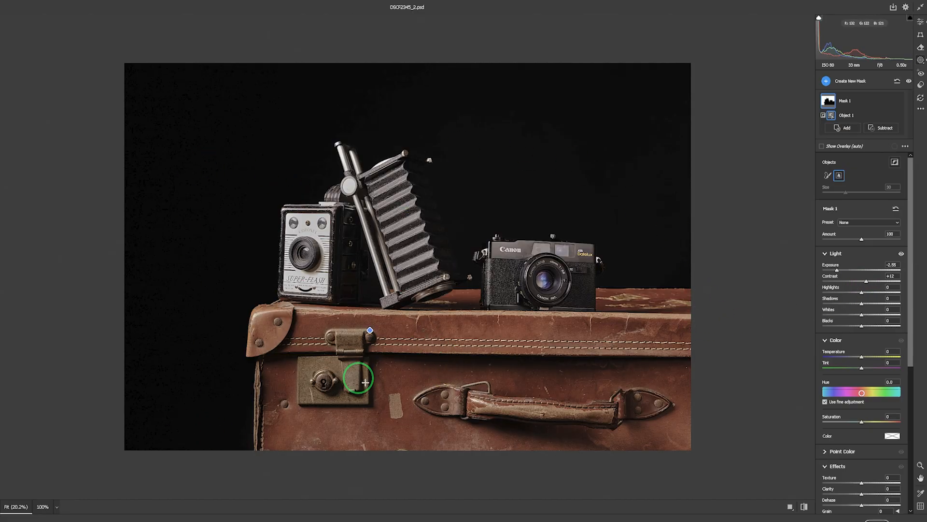
mouse_move(862, 295)
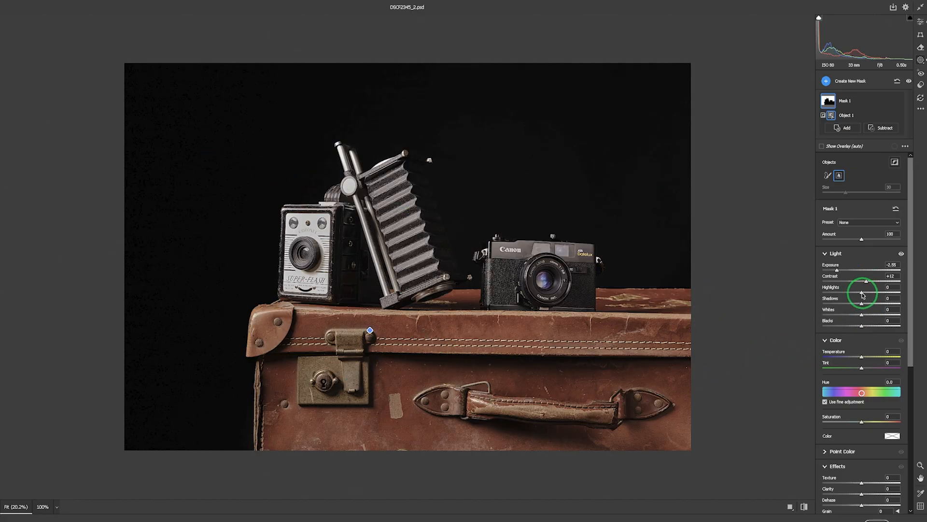
mouse_move(834, 199)
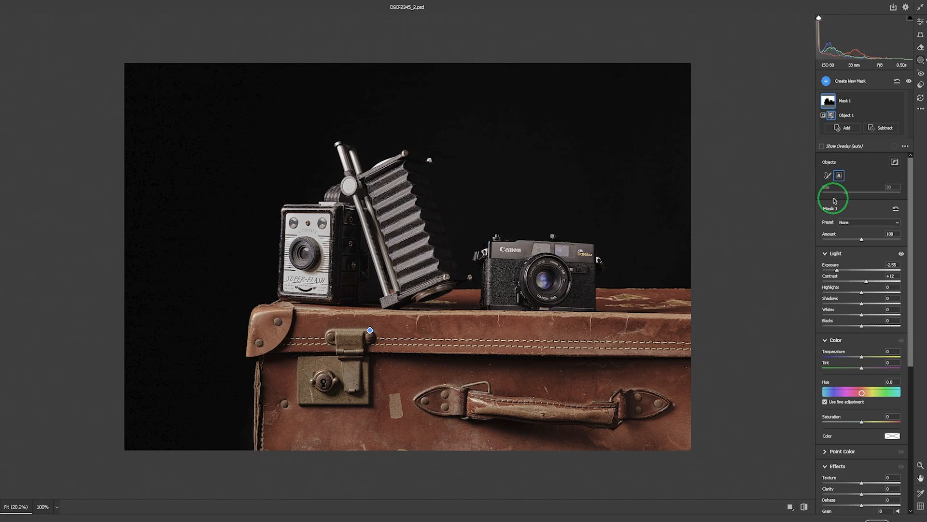
Add a Radial Gradient mask around the cameras with Feather 55 and Exposure +2.30
left_click(846, 81)
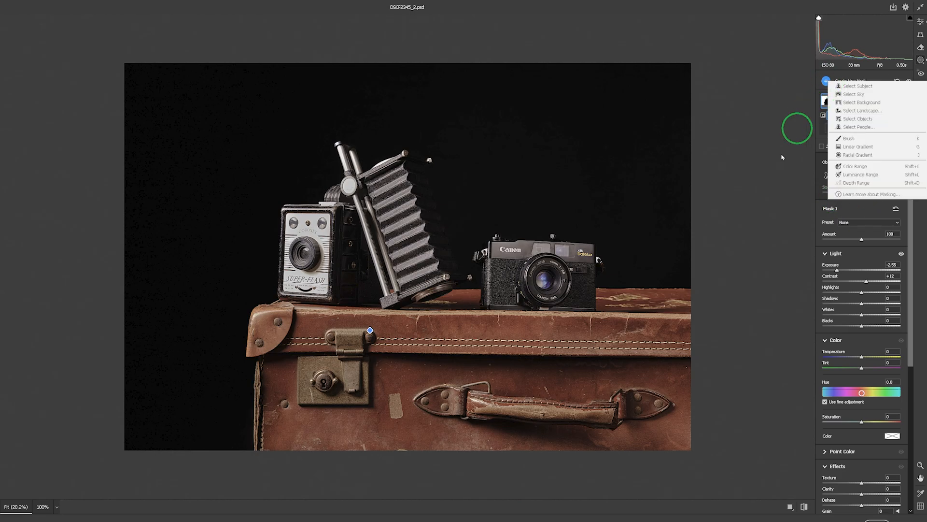
mouse_move(413, 359)
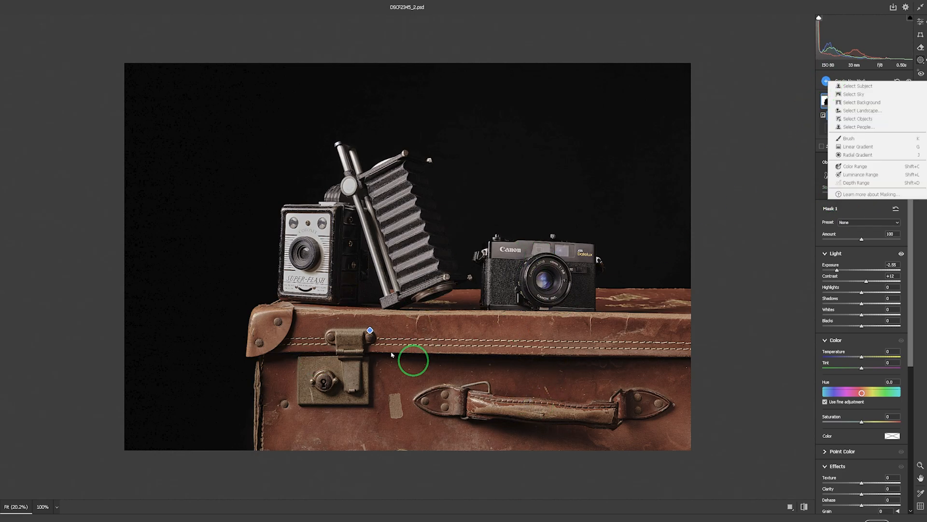
mouse_move(869, 128)
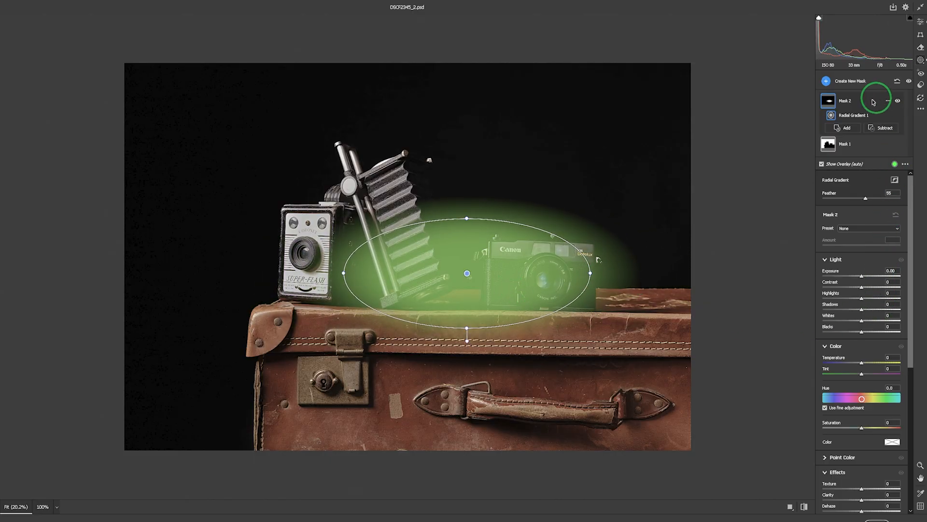
left_click(888, 101)
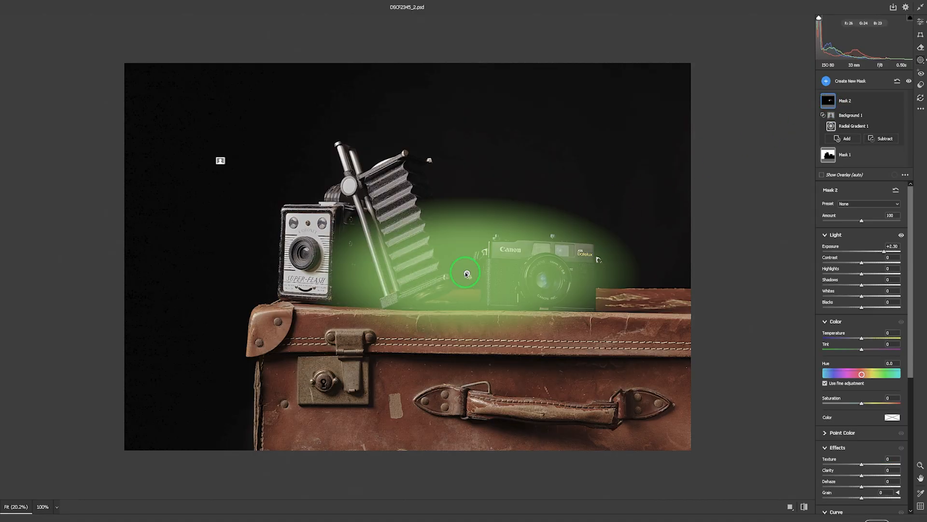
left_click(854, 126)
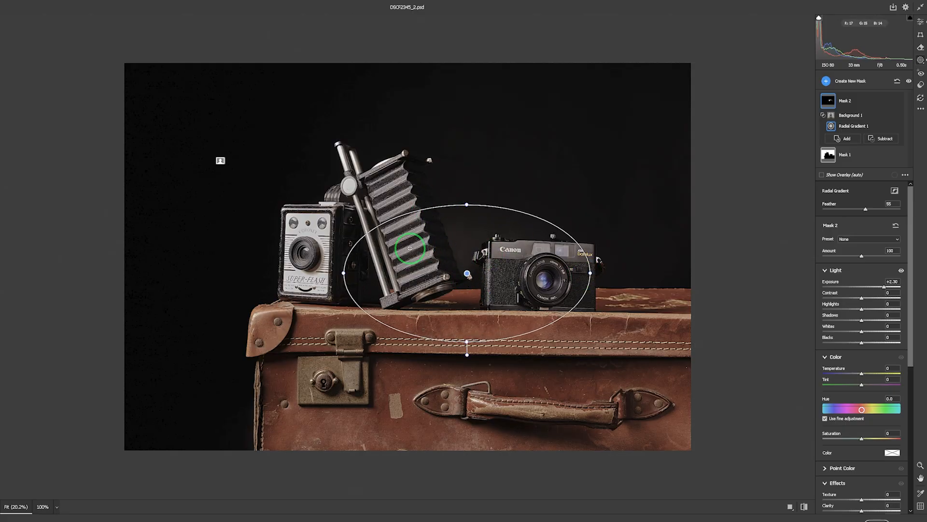
mouse_move(435, 172)
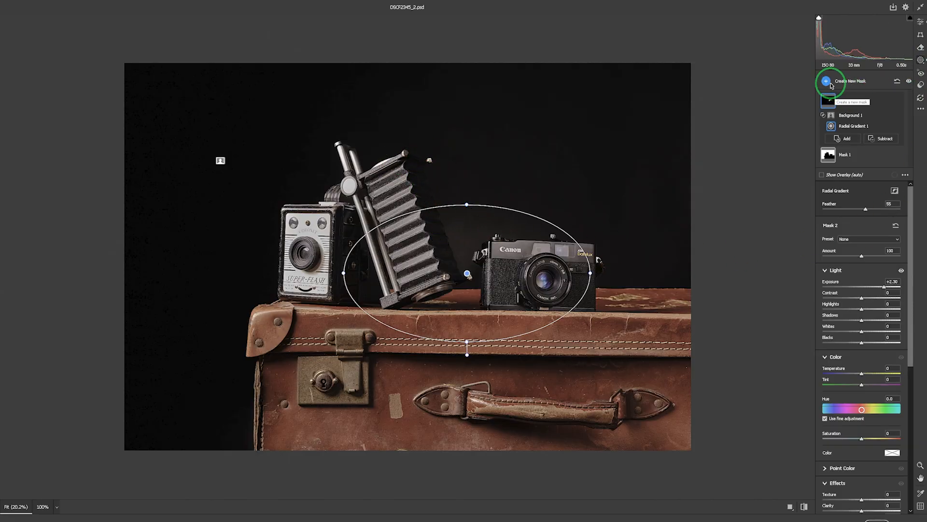
Add a Brush mask along the suitcase's top edge with Exposure +0.50
left_click(826, 81)
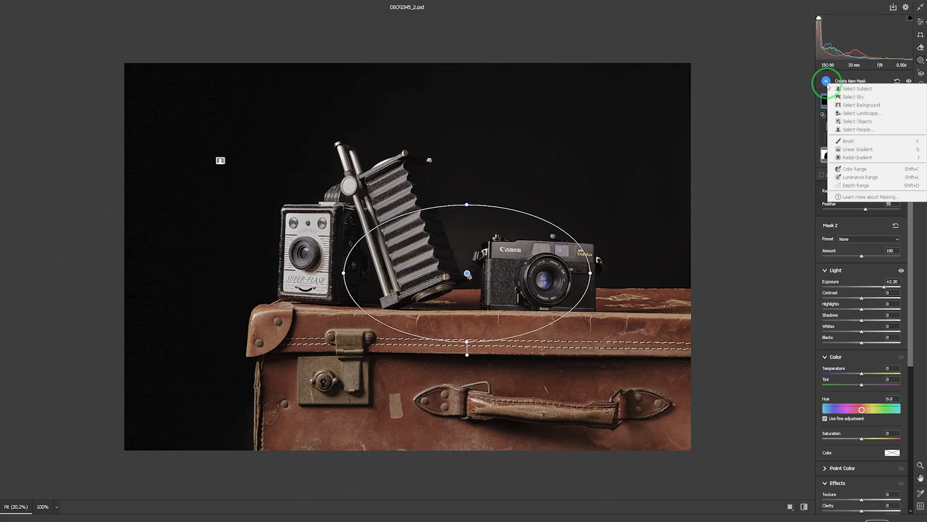
mouse_move(296, 310)
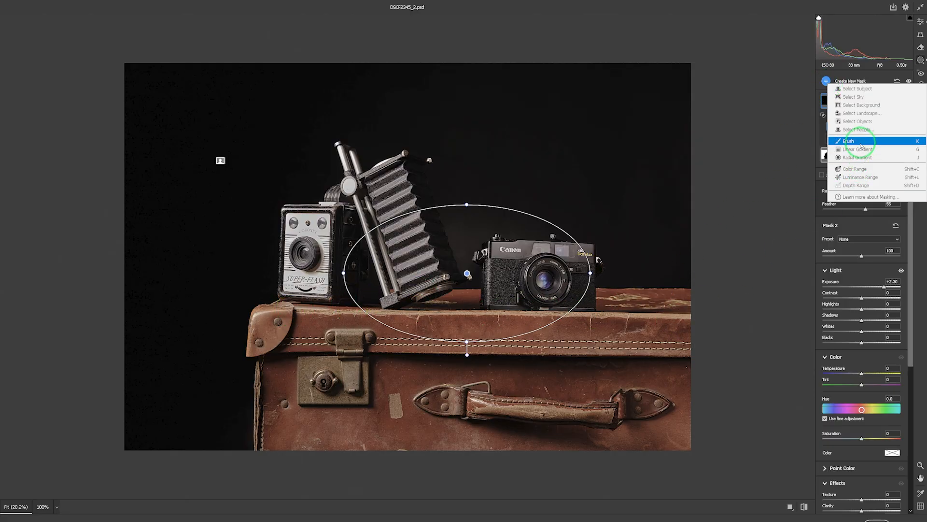
left_click(848, 141)
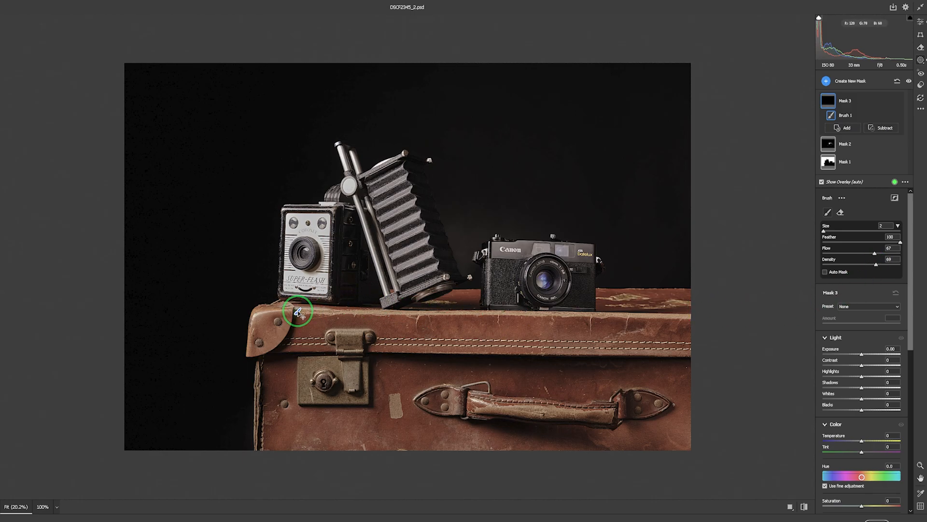
key("shift")
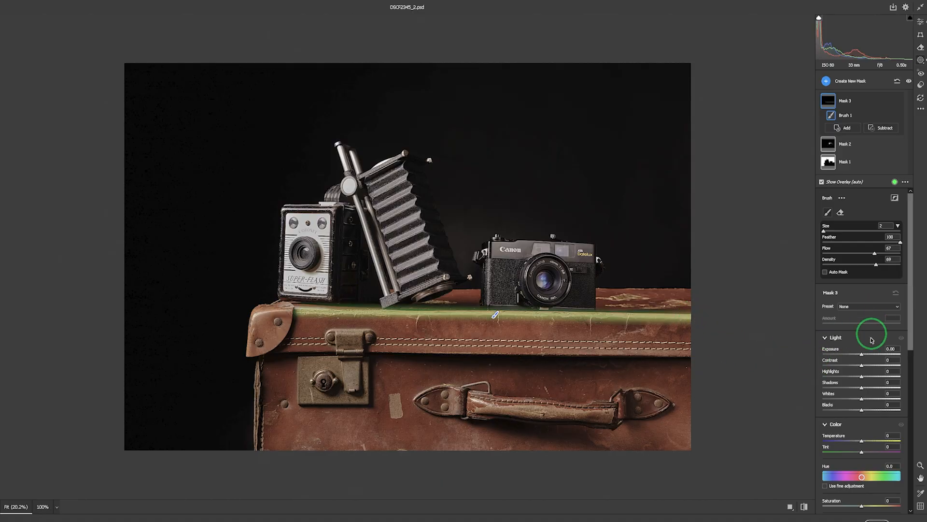
mouse_move(861, 362)
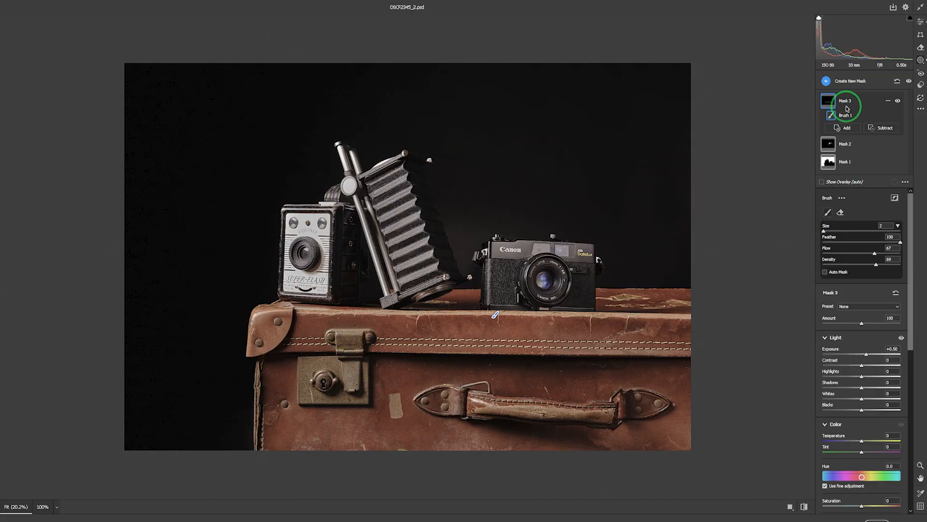
mouse_move(340, 332)
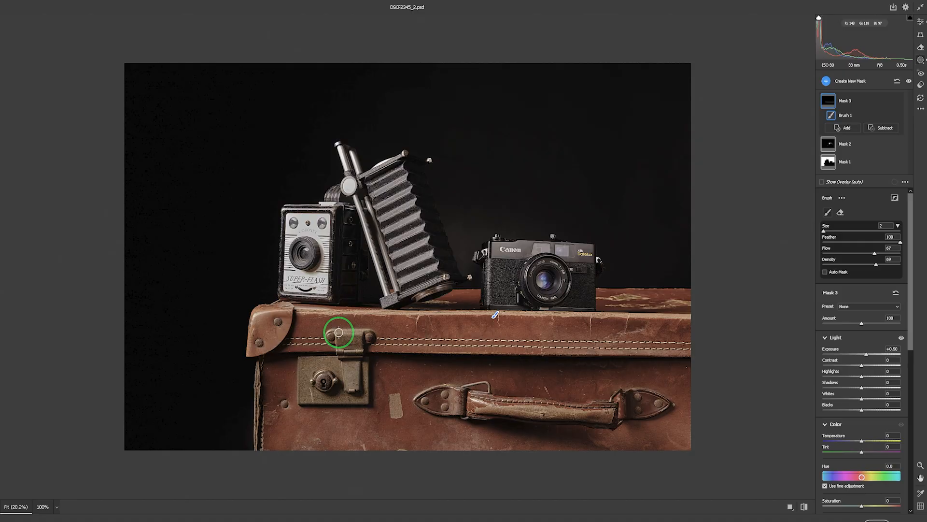
mouse_move(356, 335)
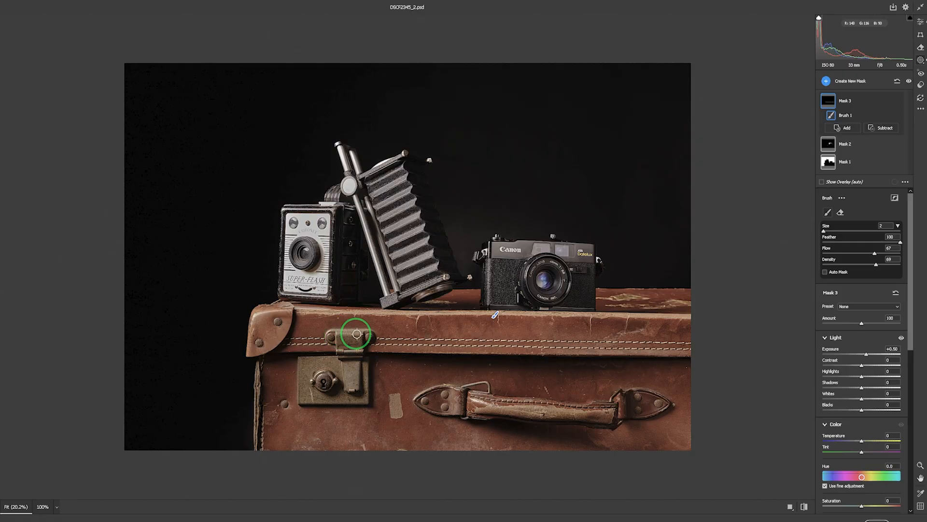
key("shift")
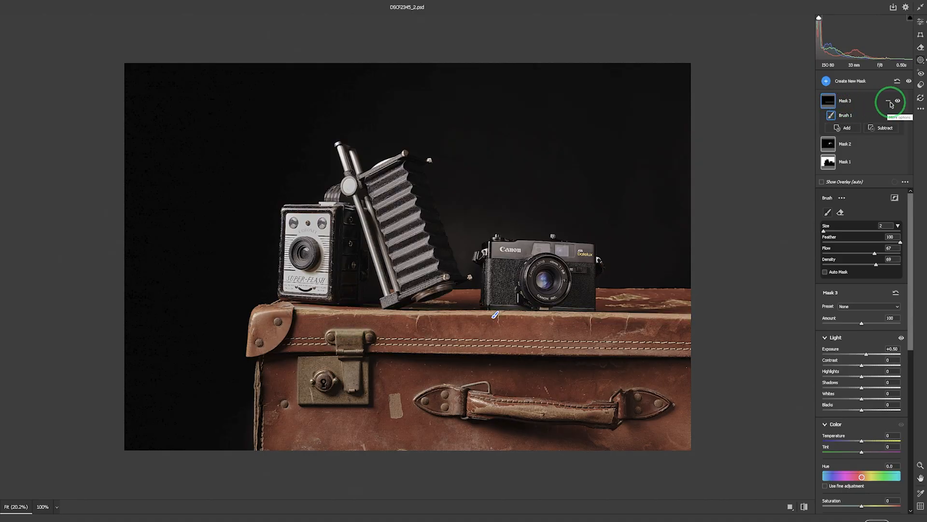
mouse_move(899, 101)
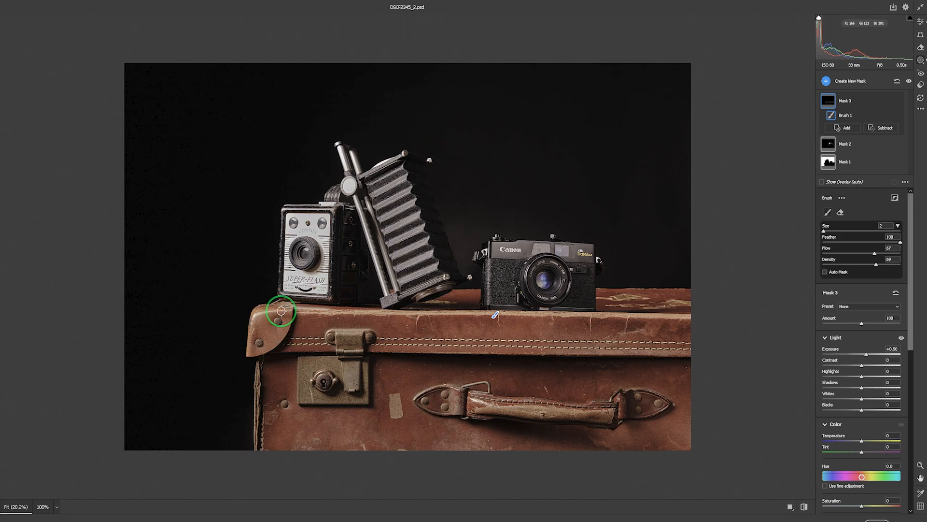
mouse_move(259, 316)
type("1")
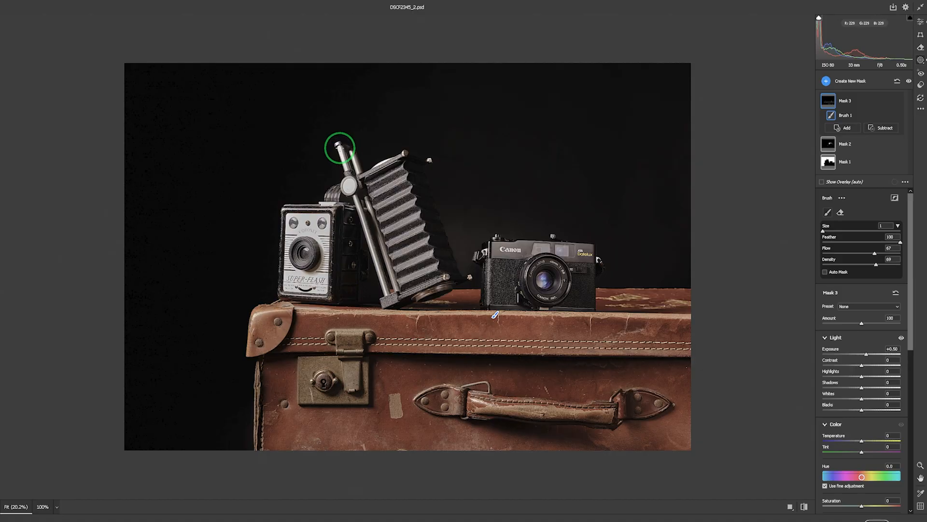
Paint Mask 3 over the folding camera's metal rod and bellows, resizing the brush as needed
key("shift")
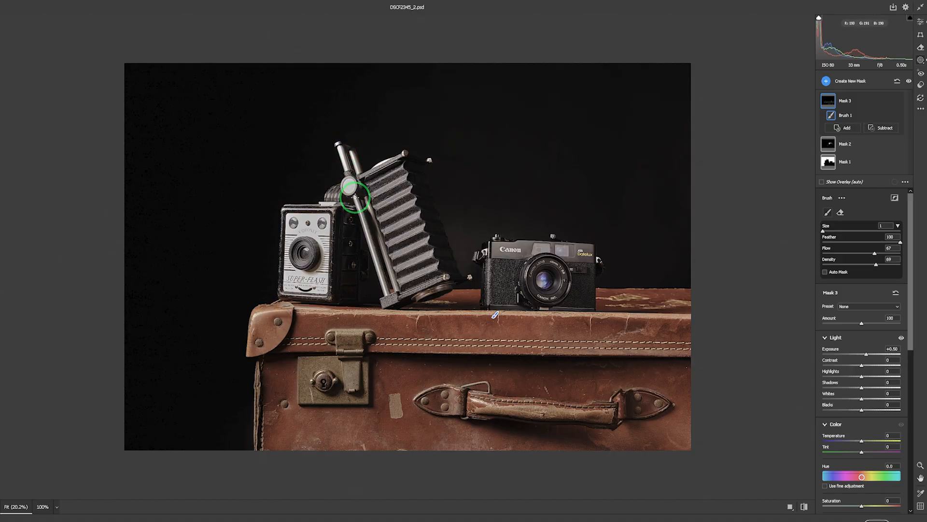
key("shift")
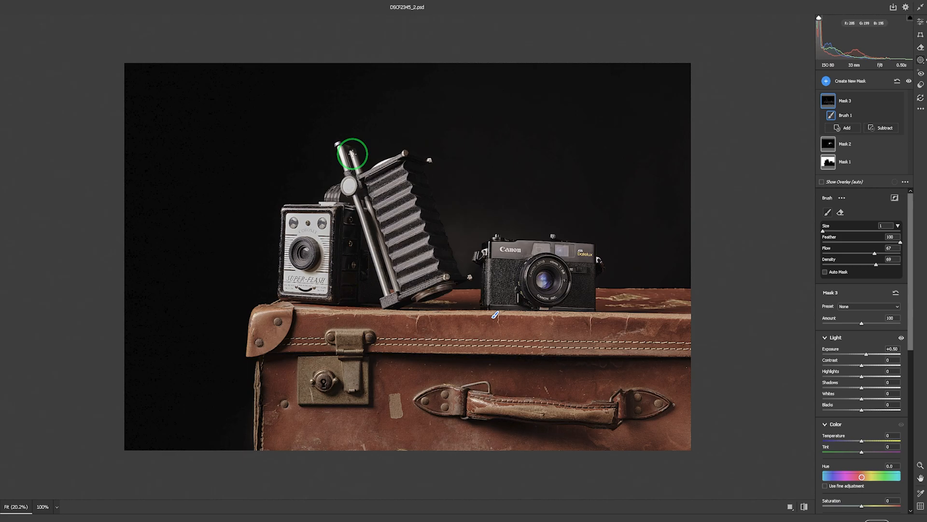
key("shift")
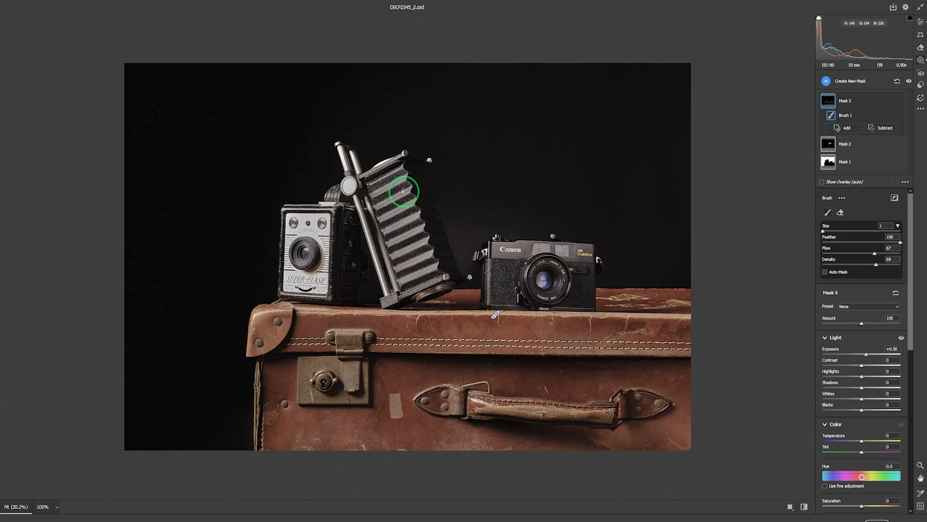
key("shift")
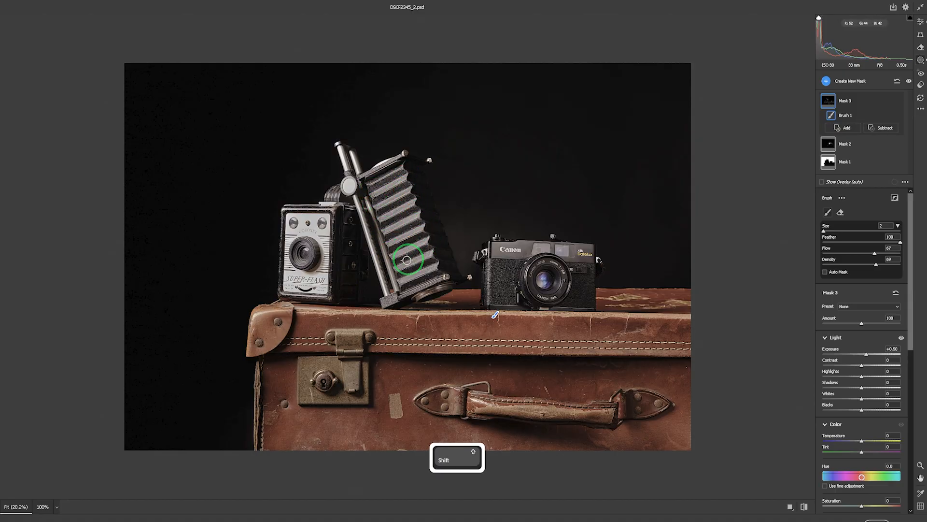
mouse_move(787, 413)
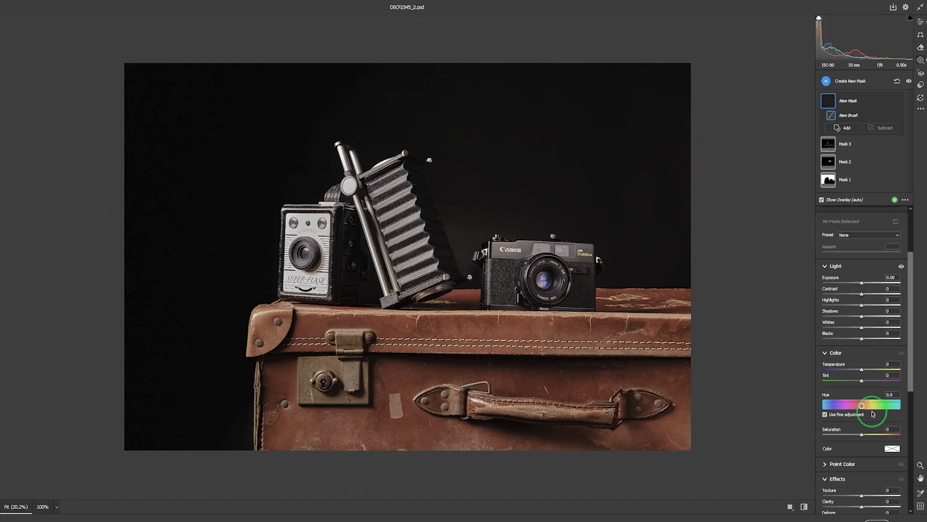
Add a fourth Brush mask and set Texture and Clarity to +5
scroll("down", 3)
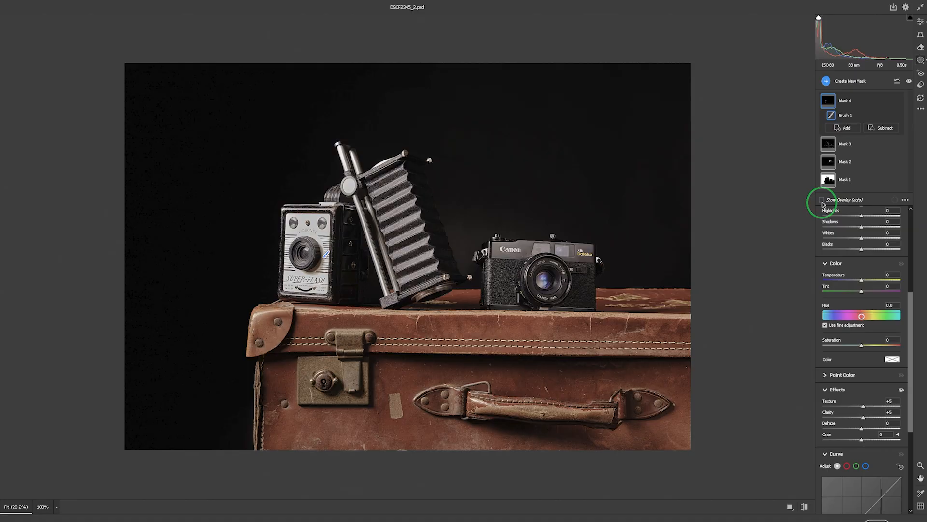
Show the mask overlay and paint Mask 4 over the box camera's lens and suitcase stitching
left_click(821, 200)
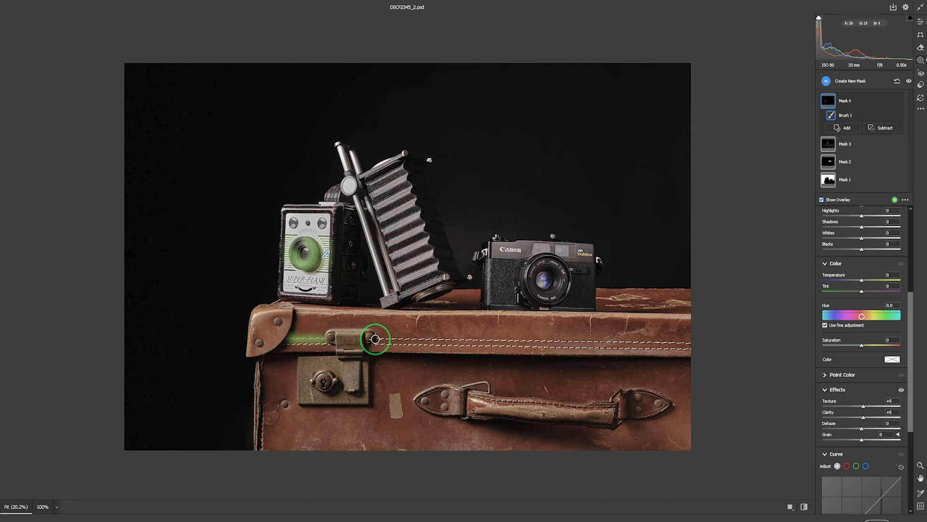
mouse_move(687, 342)
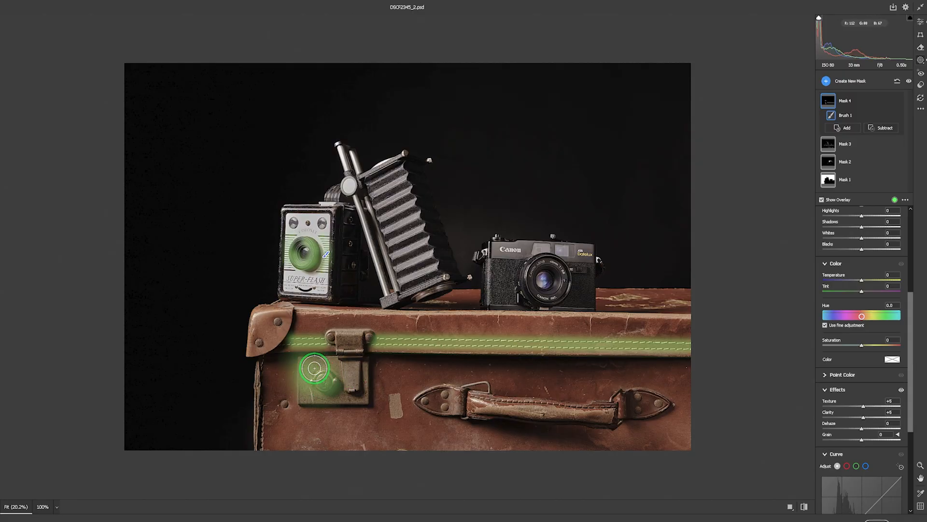
mouse_move(476, 402)
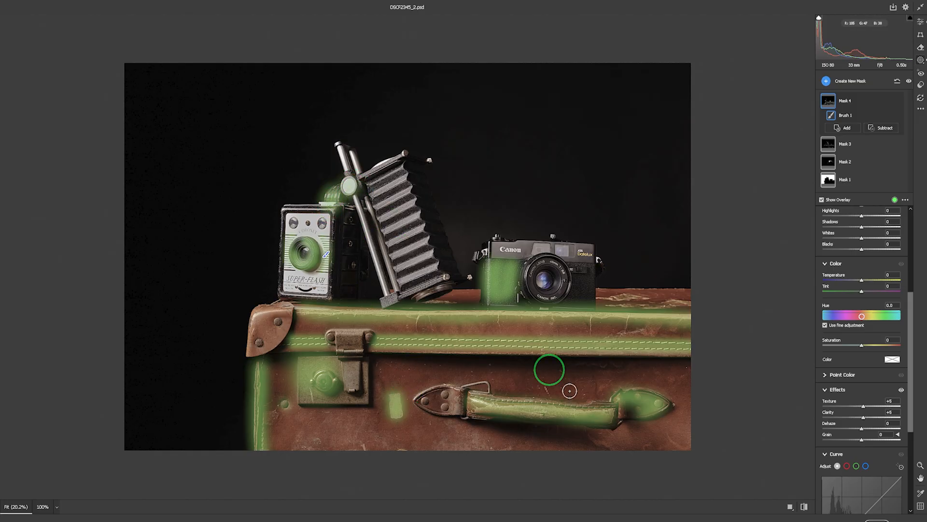
mouse_move(821, 200)
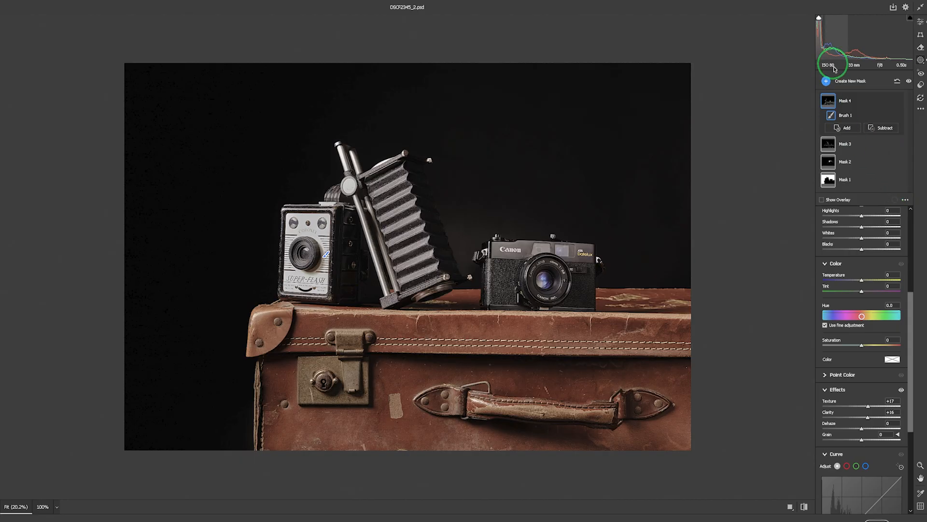
Create a Luminance Range mask in Camera Raw and scroll through its settings
left_click(847, 81)
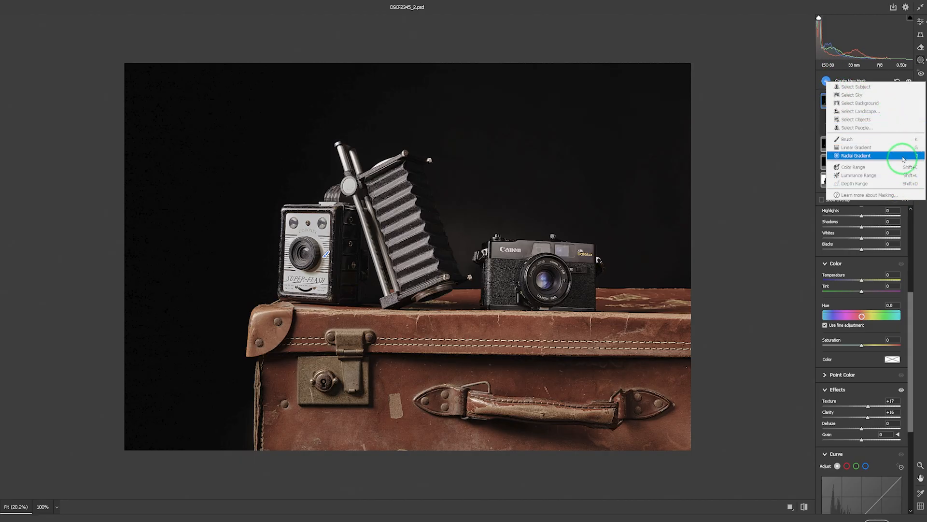
mouse_move(859, 175)
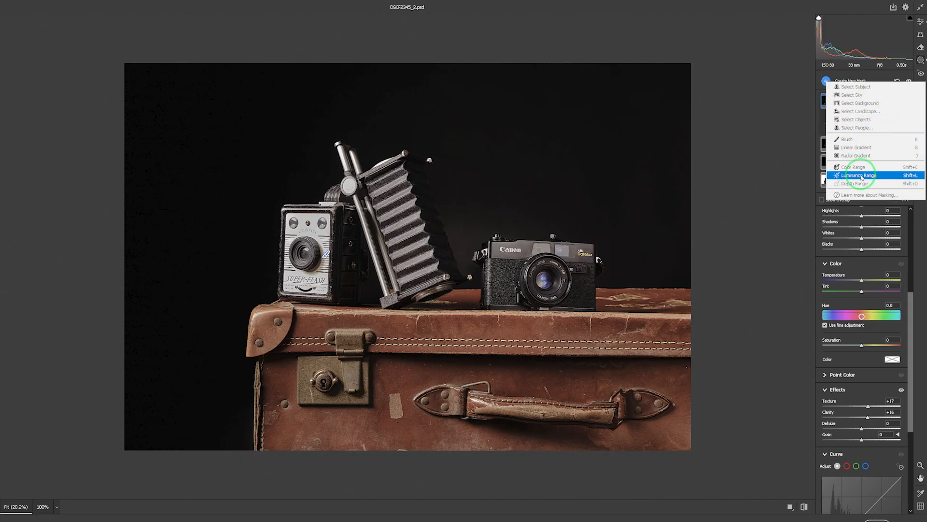
left_click(857, 175)
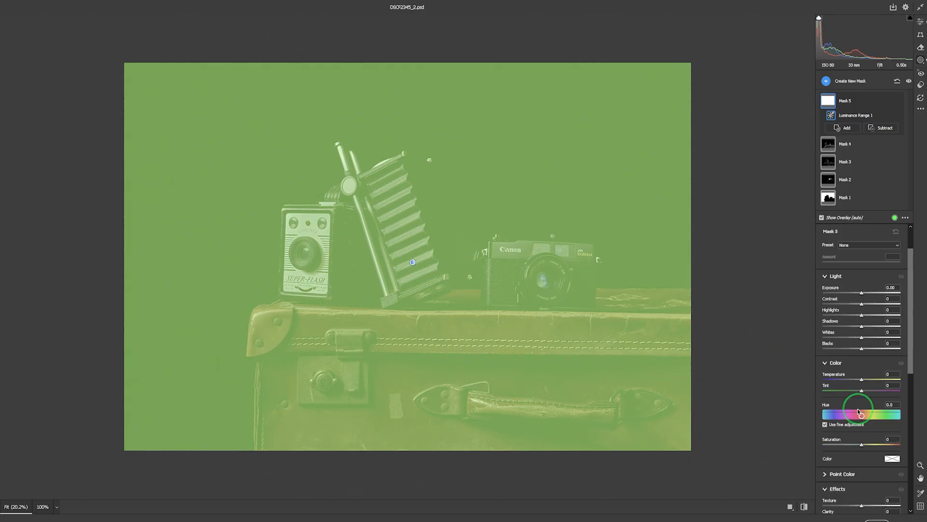
scroll("down", 3)
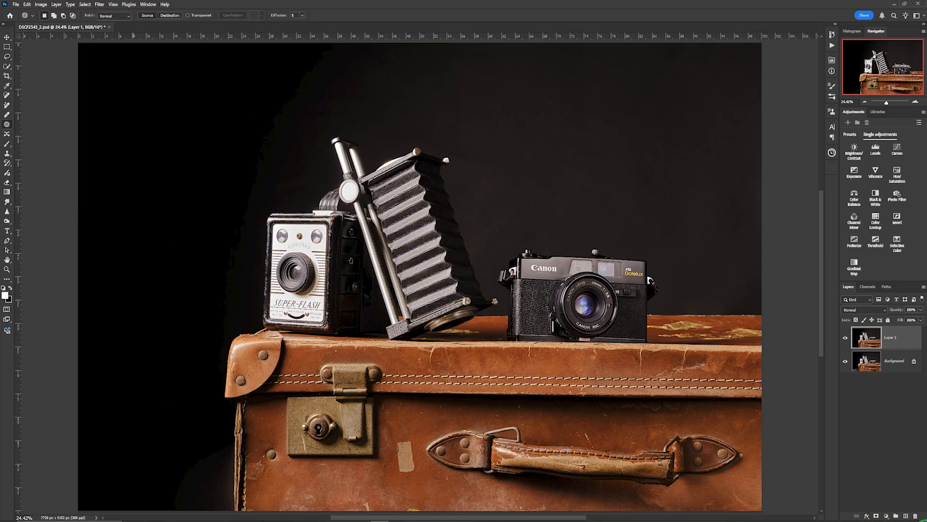
left_click(846, 338)
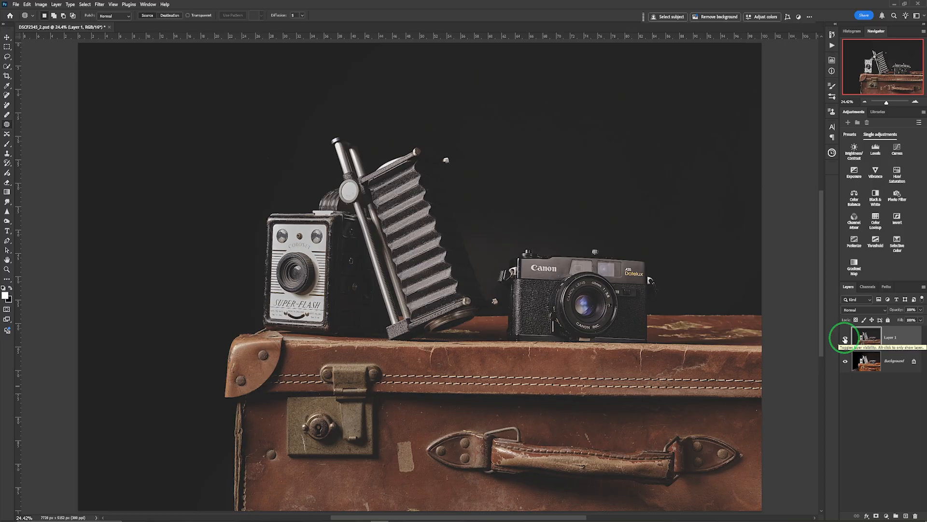
left_click(845, 340)
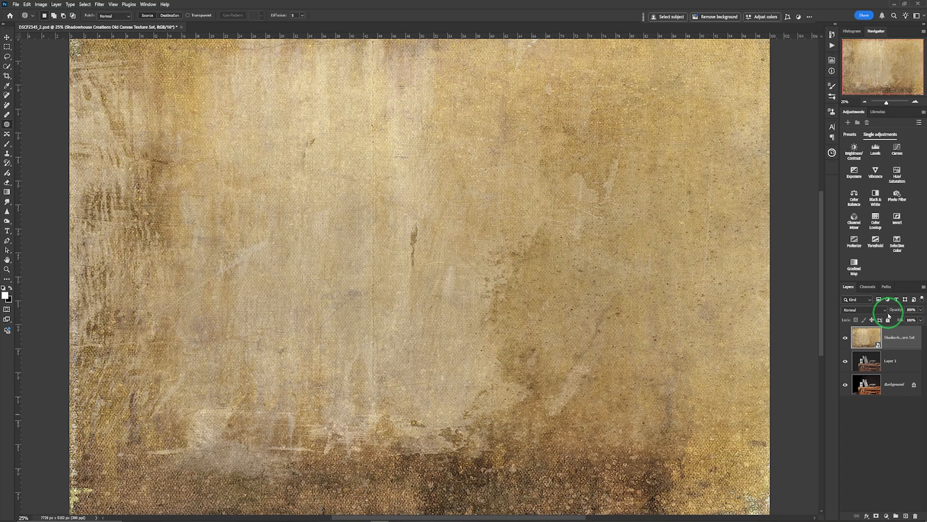
Preview Multiply, Color Burn and Darker Color, then set the canvas texture to Soft Light
left_click(864, 309)
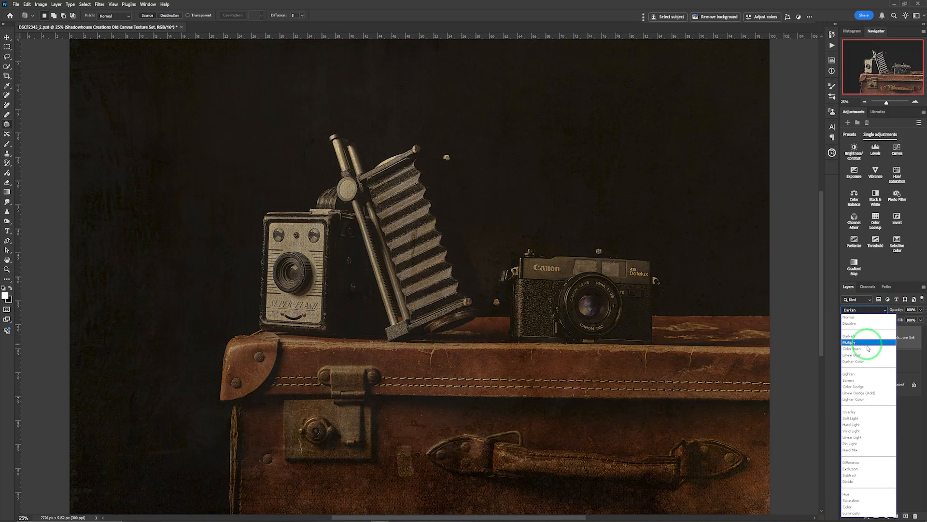
left_click(852, 342)
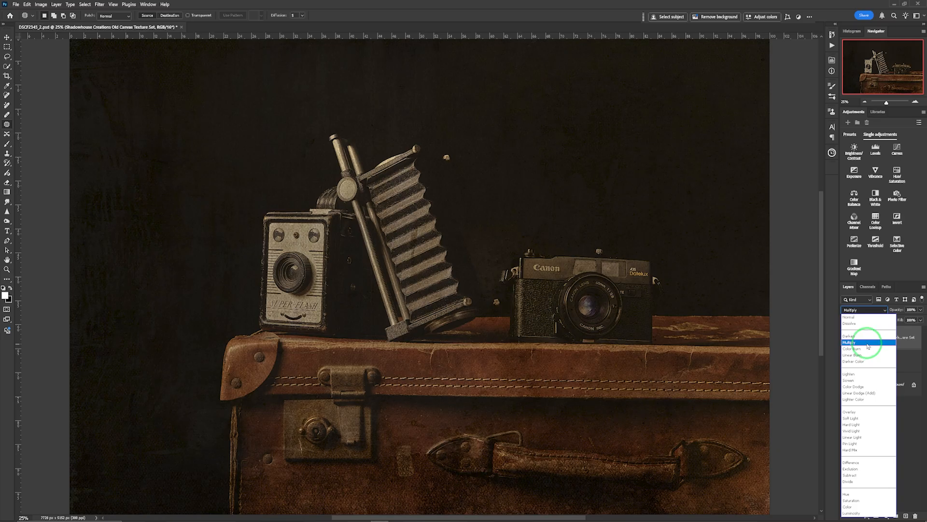
left_click(852, 348)
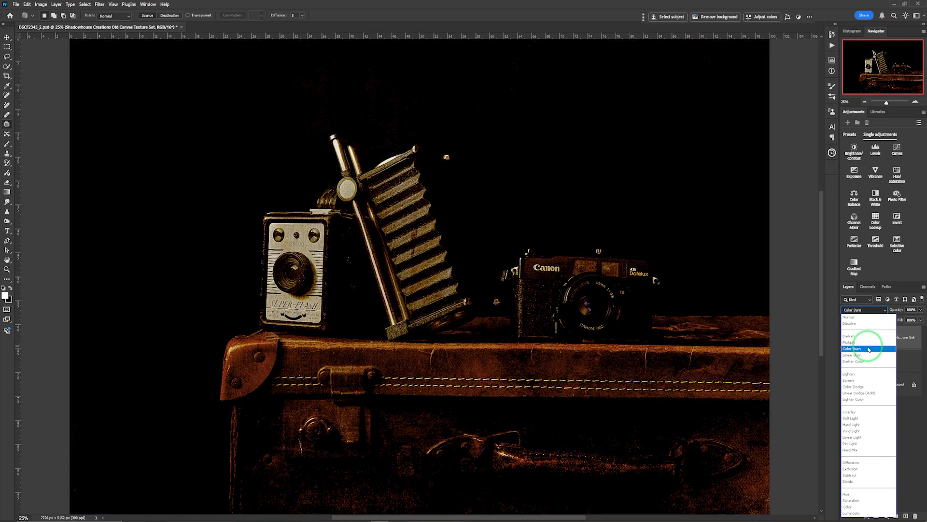
left_click(857, 361)
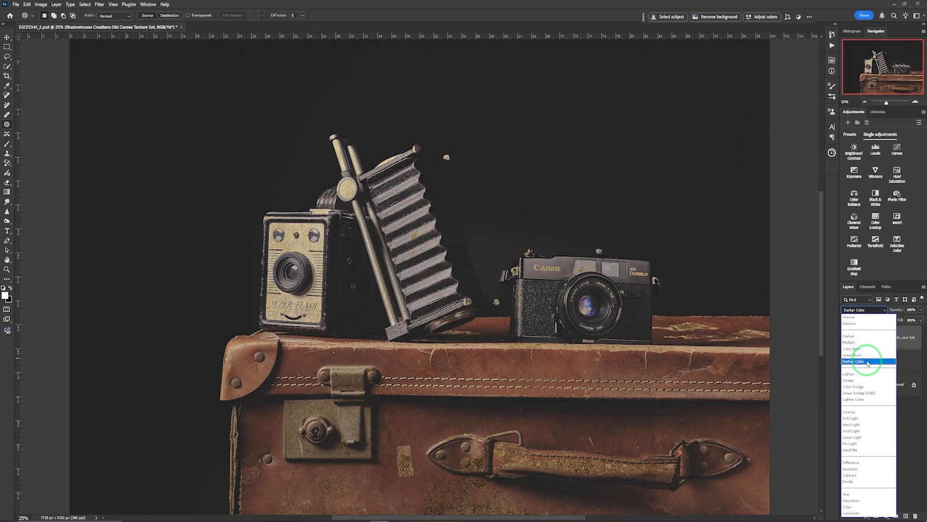
left_click(852, 374)
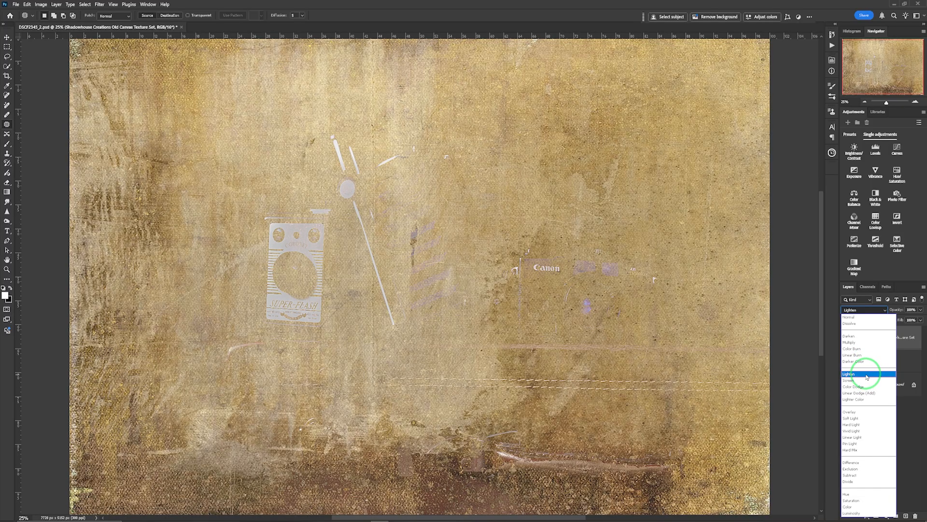
left_click(850, 412)
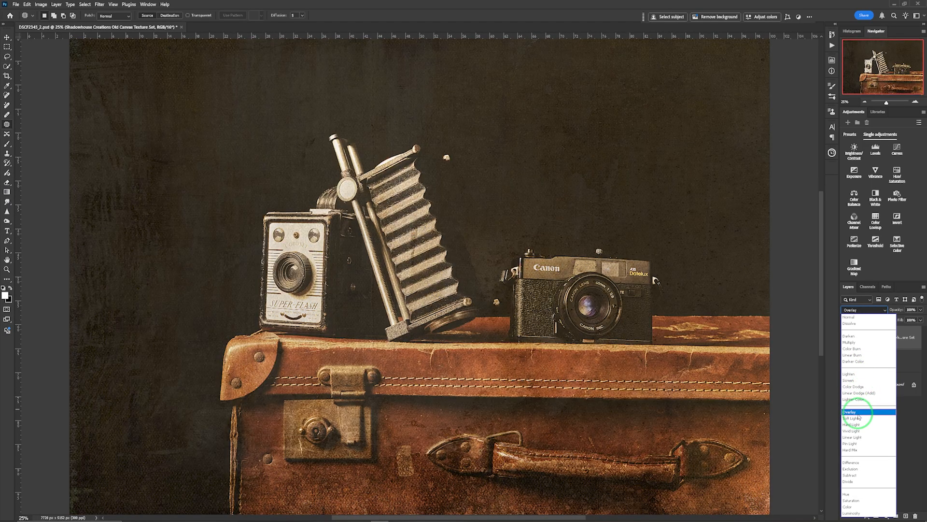
left_click(852, 418)
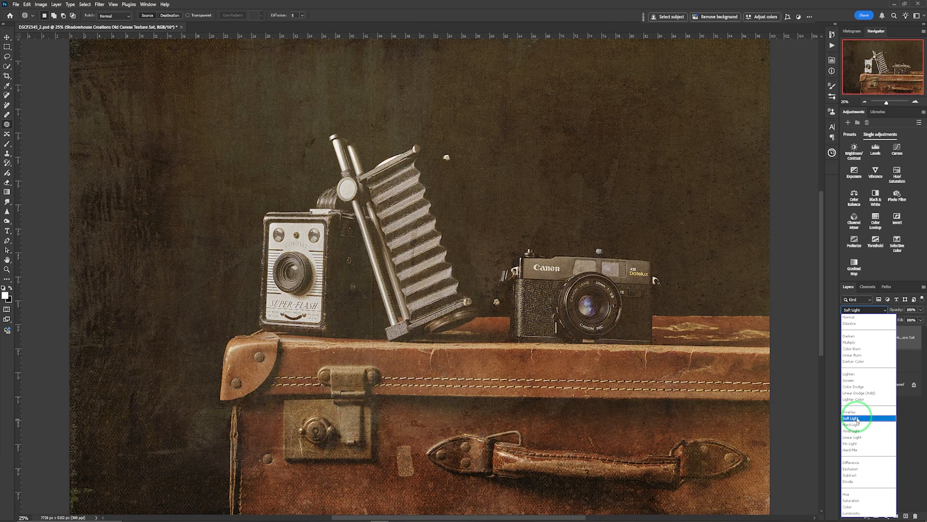
left_click(852, 419)
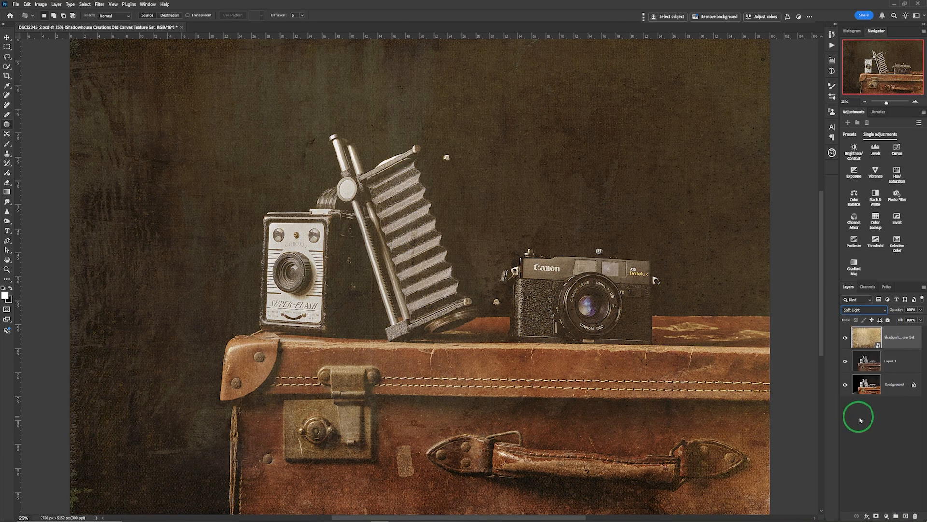
mouse_move(686, 304)
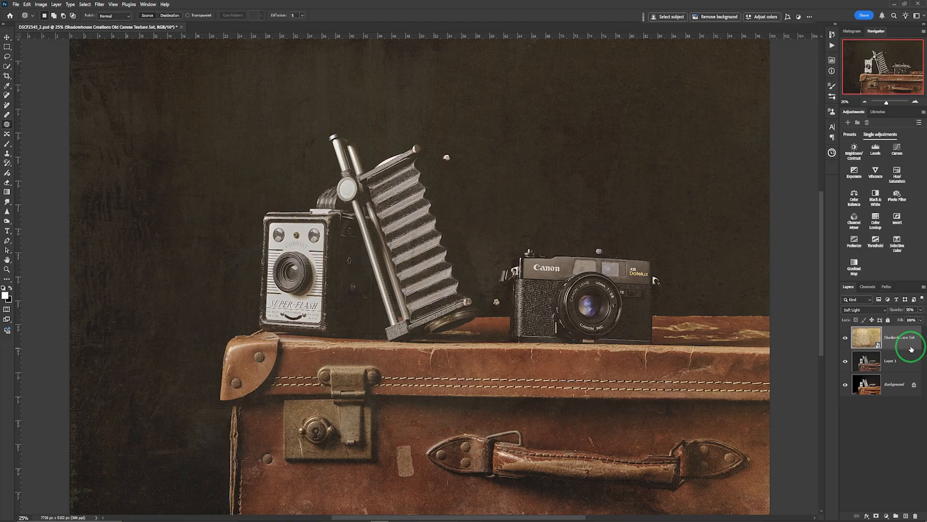
Duplicate the canvas texture layer and run a High Pass filter (radius 2.7) on it
key("ctrl")
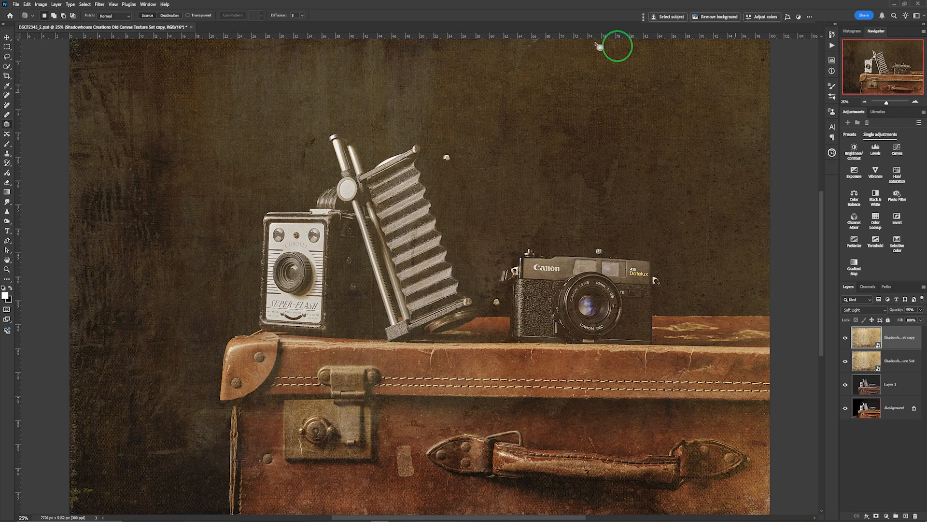
mouse_move(659, 389)
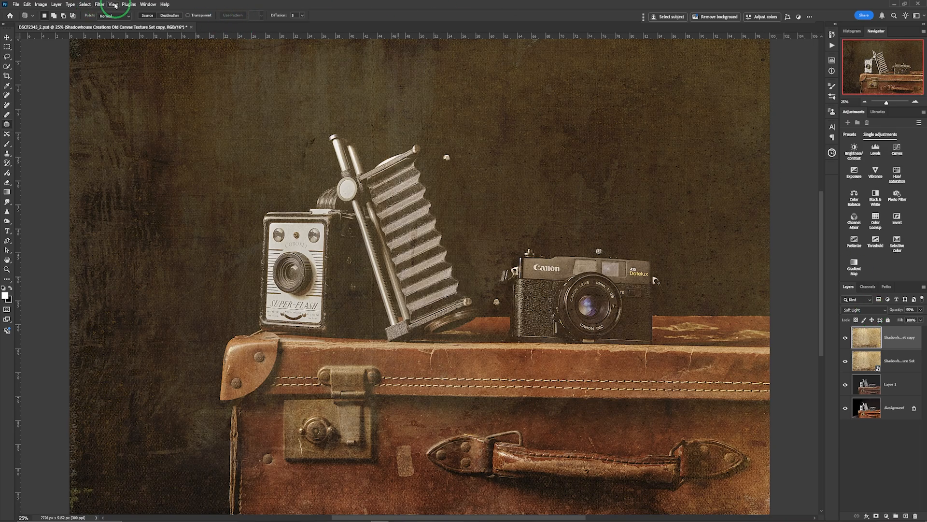
left_click(99, 5)
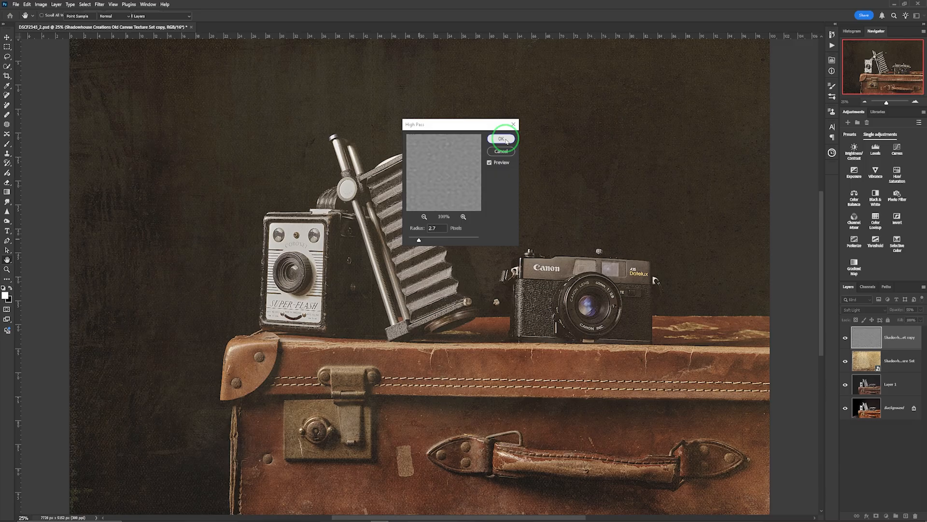
left_click(500, 139)
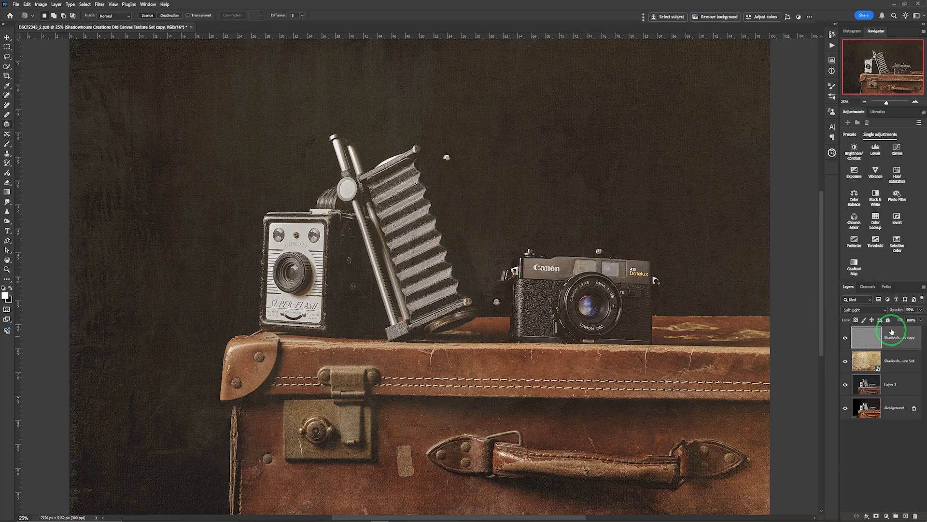
Blend the High Pass copy in Overlay and toggle its visibility to compare
left_click(863, 309)
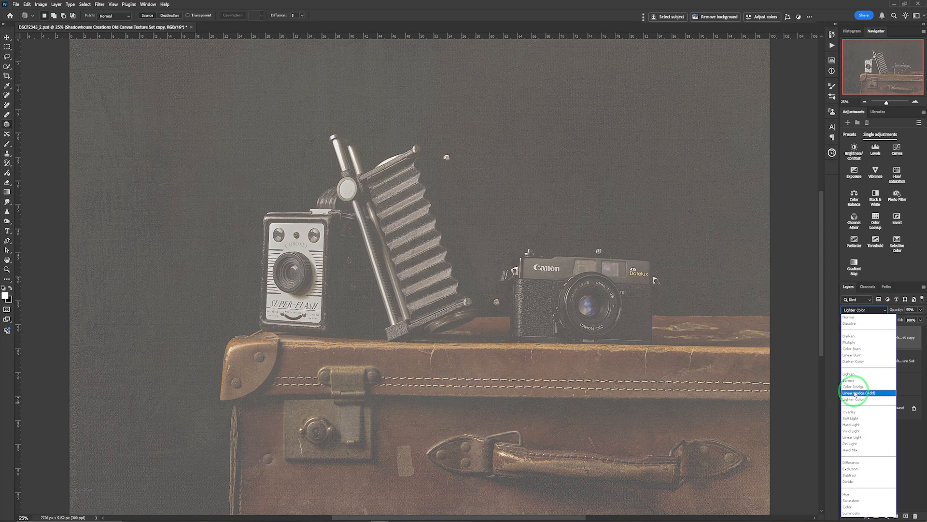
left_click(851, 380)
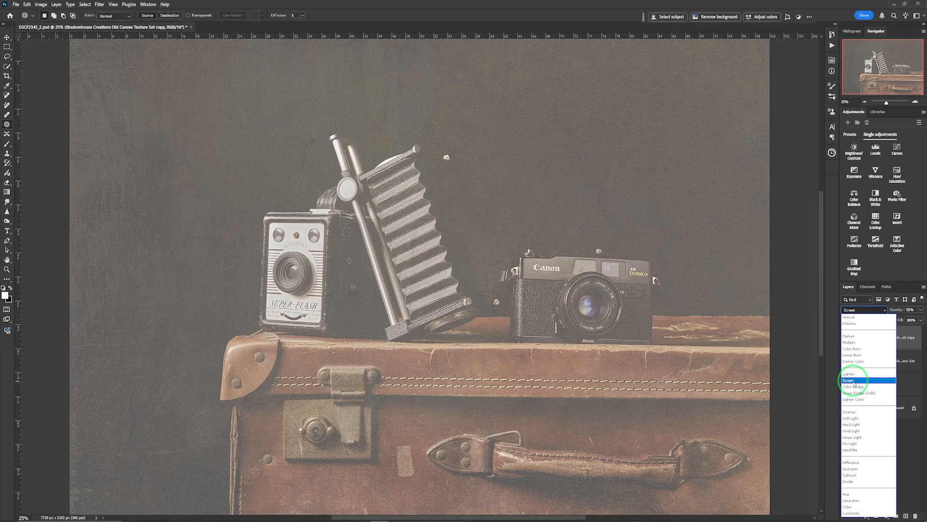
left_click(850, 412)
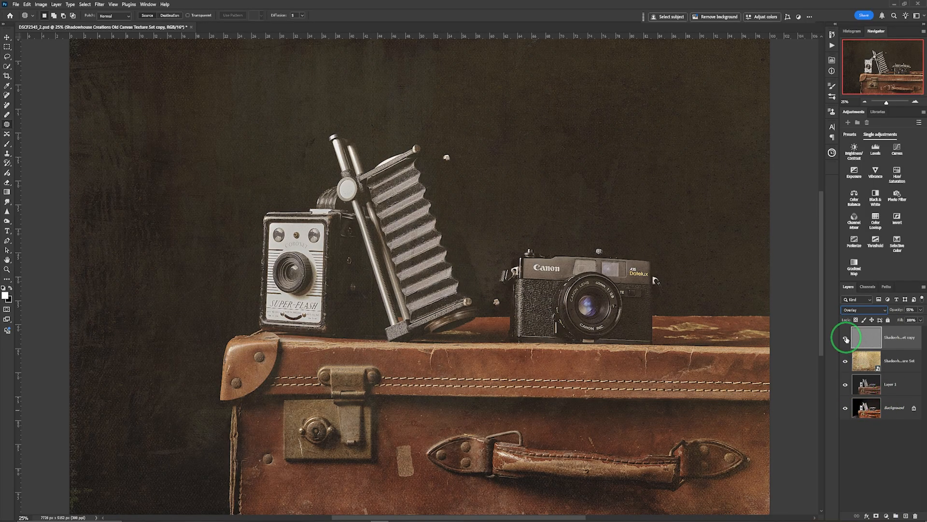
left_click(845, 339)
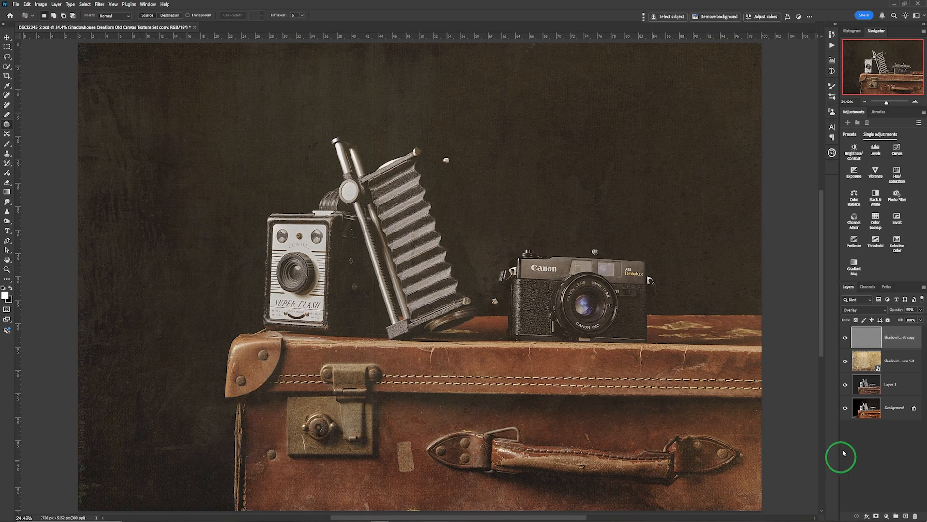
Create a Brightness/Contrast adjustment layer from the Adjustments panel
left_click(881, 337)
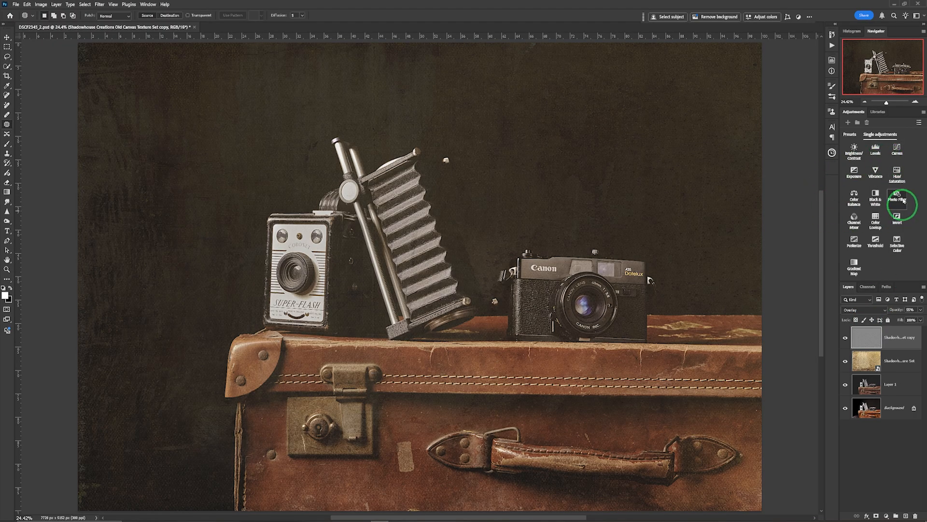
left_click(853, 147)
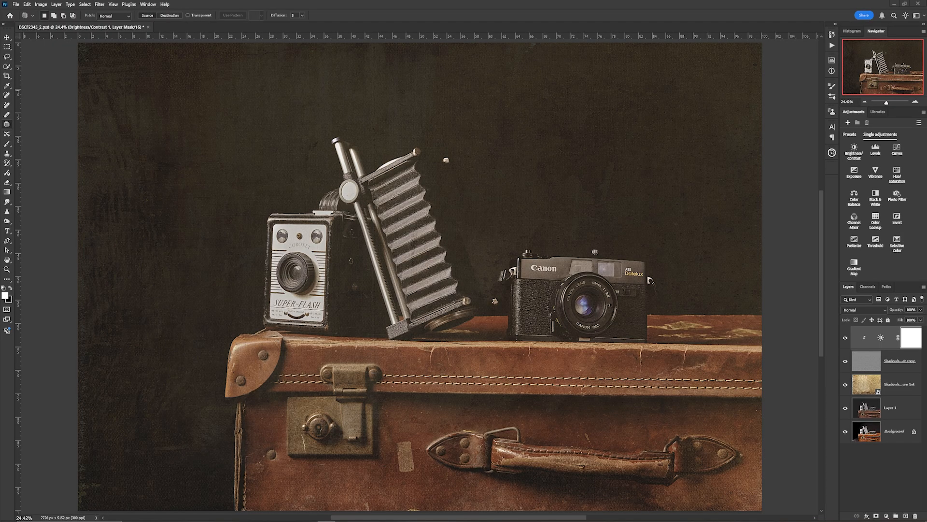
mouse_move(536, 295)
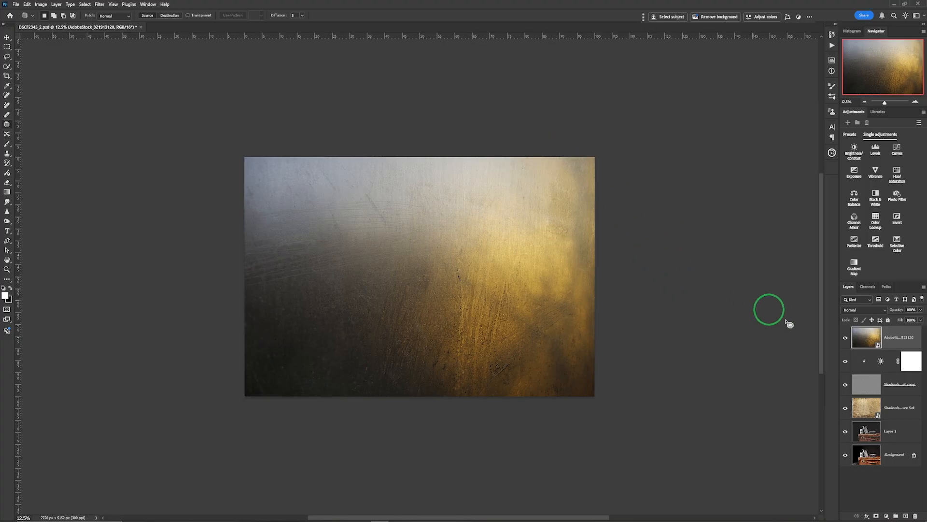
Set the metal texture layer's blend mode to Soft Light
left_click(864, 309)
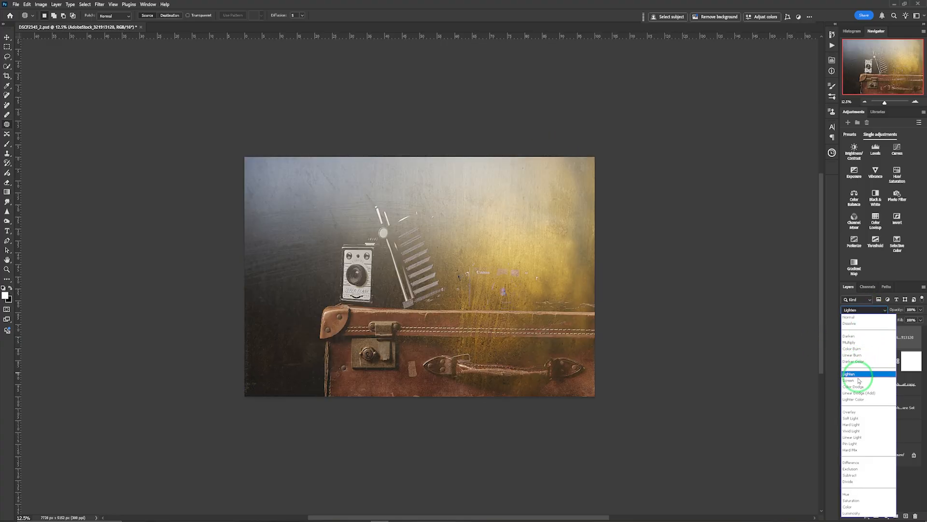
left_click(851, 418)
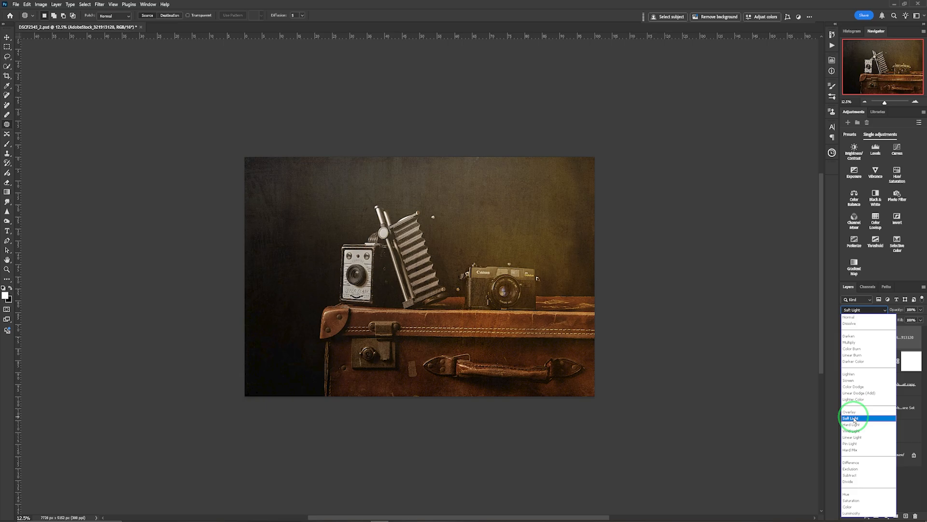
left_click(850, 419)
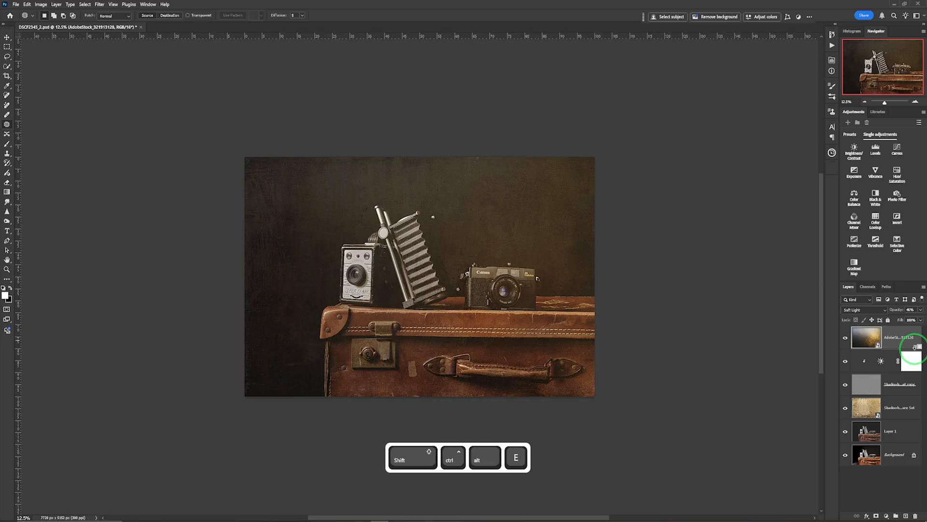
Merge visible layers into a new layer and add an inverted radial vignette mask in Camera Raw
key("shift+ctrl+alt+e")
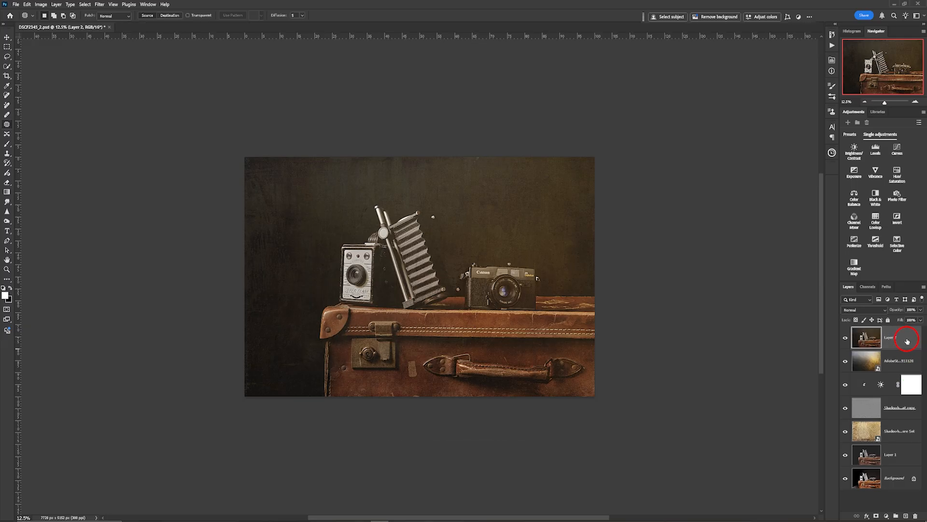
left_click(99, 5)
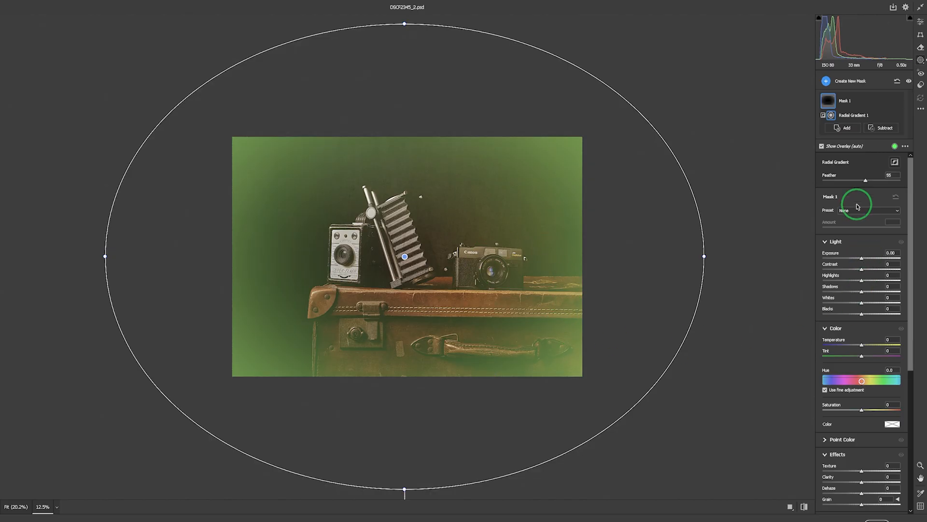
left_click(821, 145)
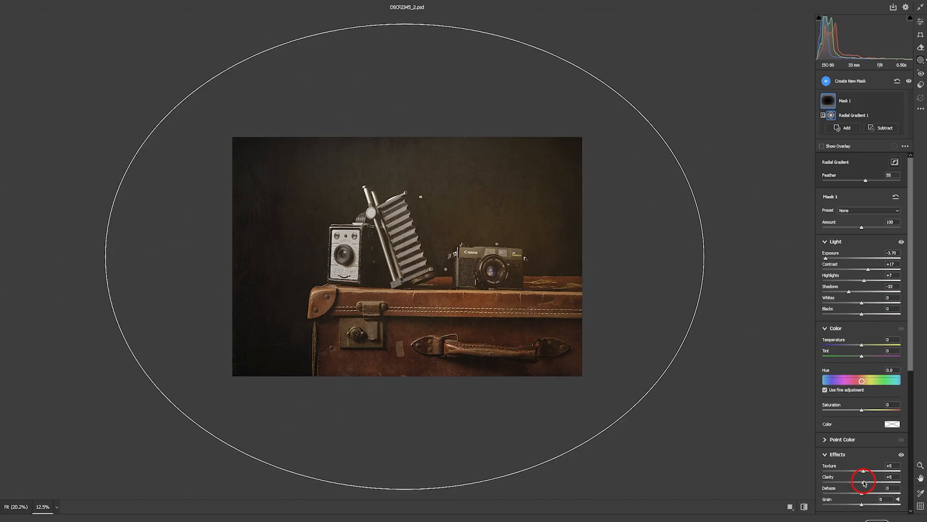
left_click(826, 81)
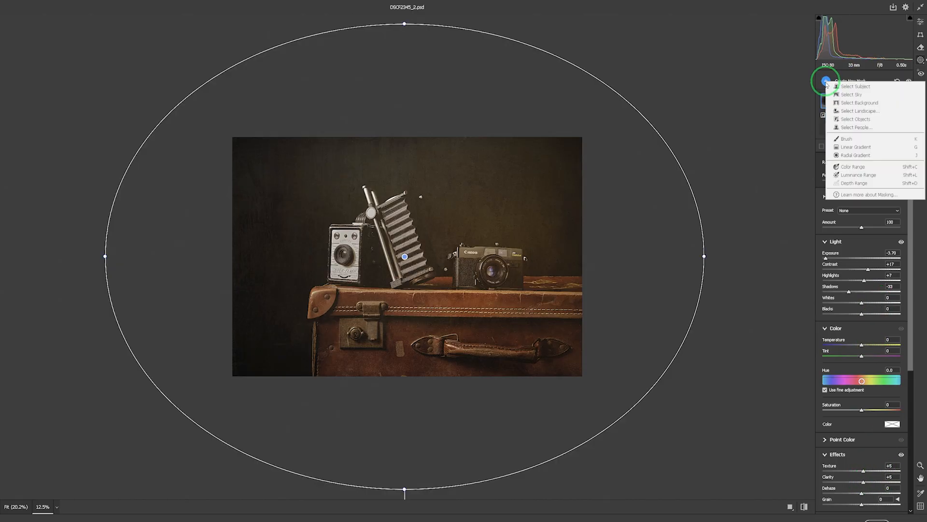
Create a Radial Gradient mask around the cameras and add another radial gradient to it
left_click(856, 155)
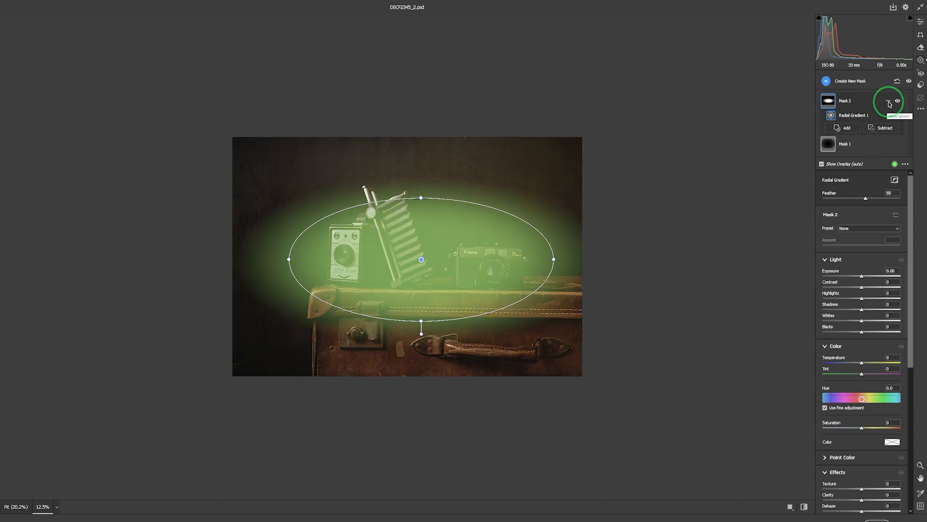
left_click(888, 100)
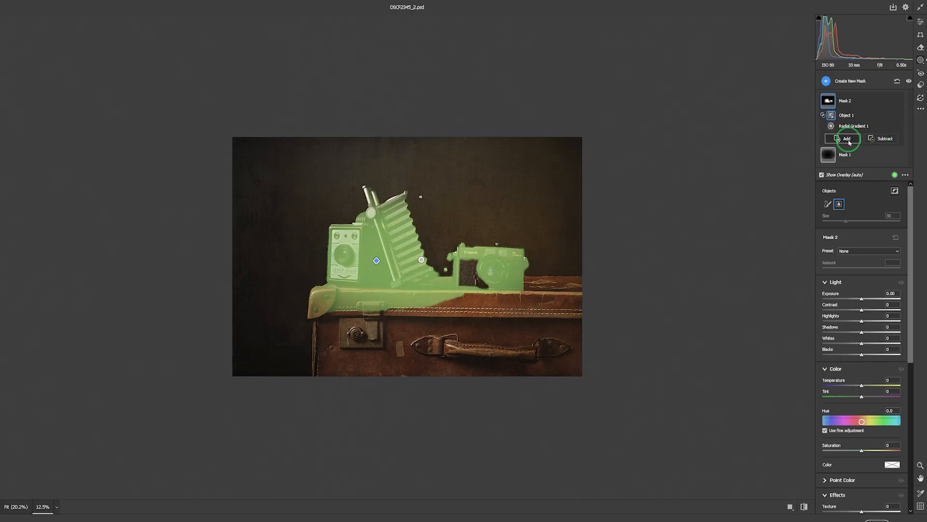
left_click(844, 139)
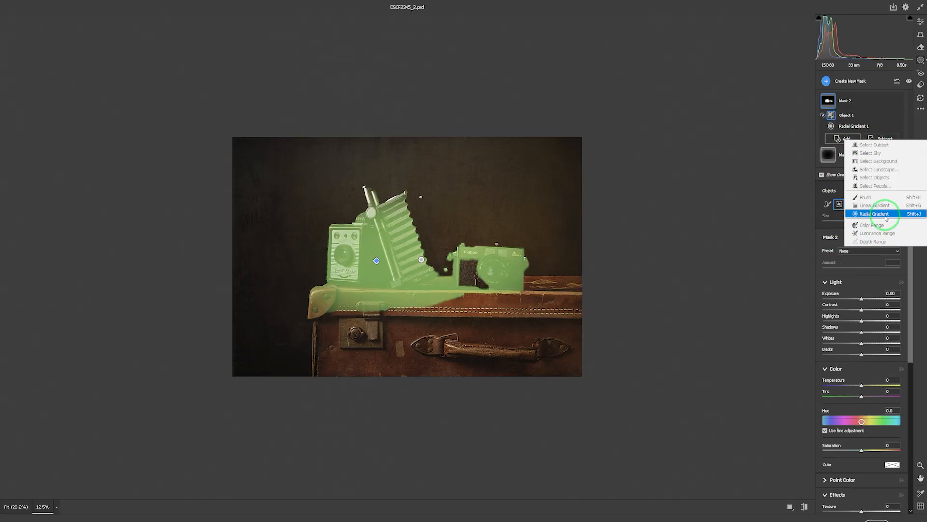
left_click(865, 197)
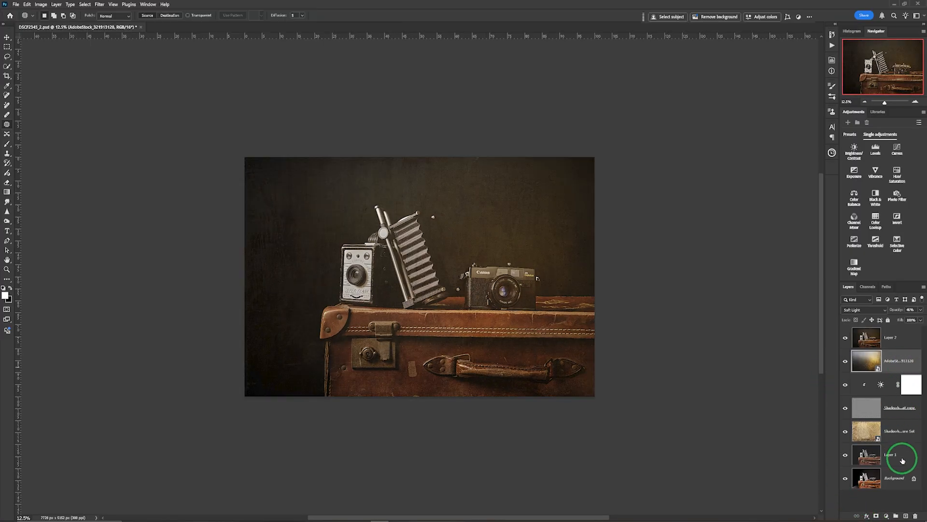
Group the layers under Layer 2 into Group 1, then toggle Layer 2 to compare
key("shift")
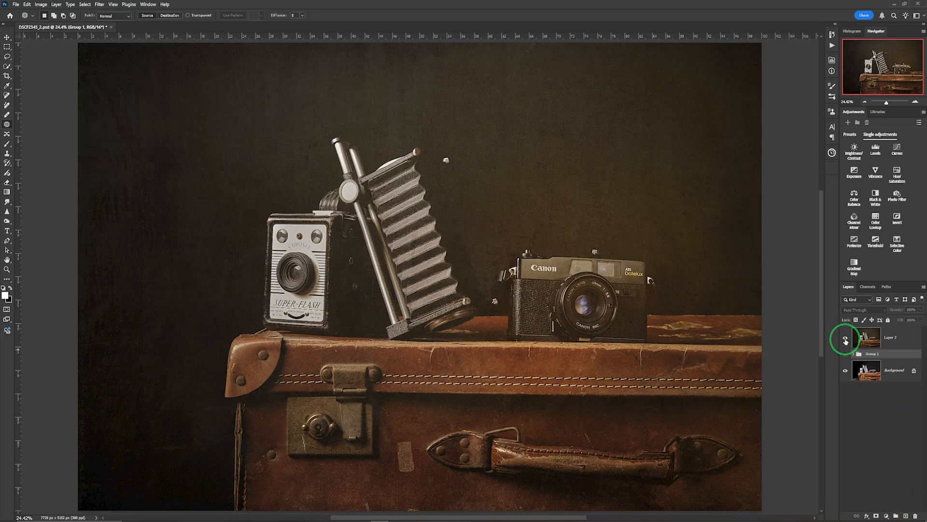
left_click(846, 340)
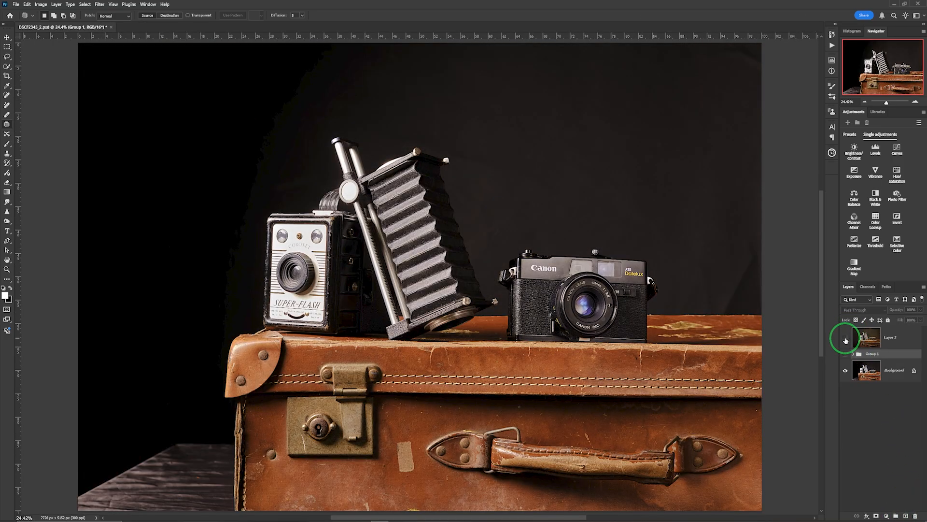
left_click(845, 337)
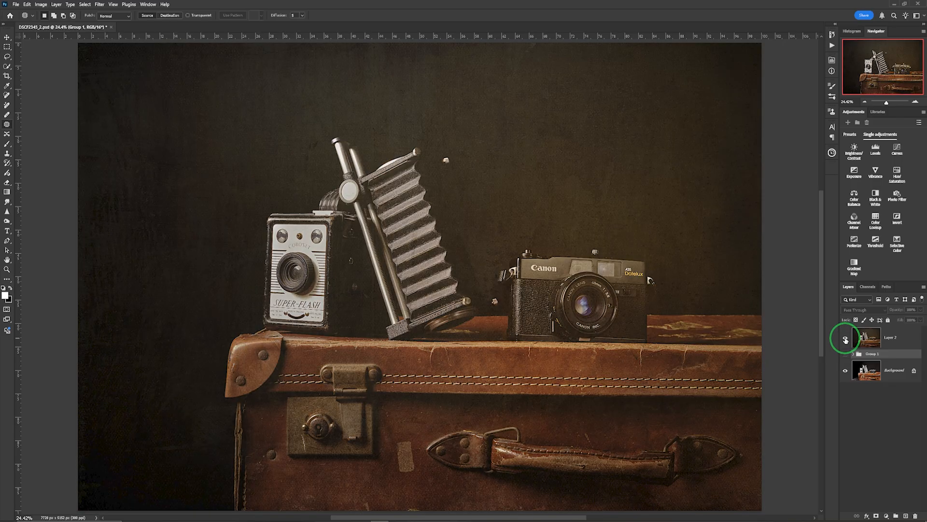